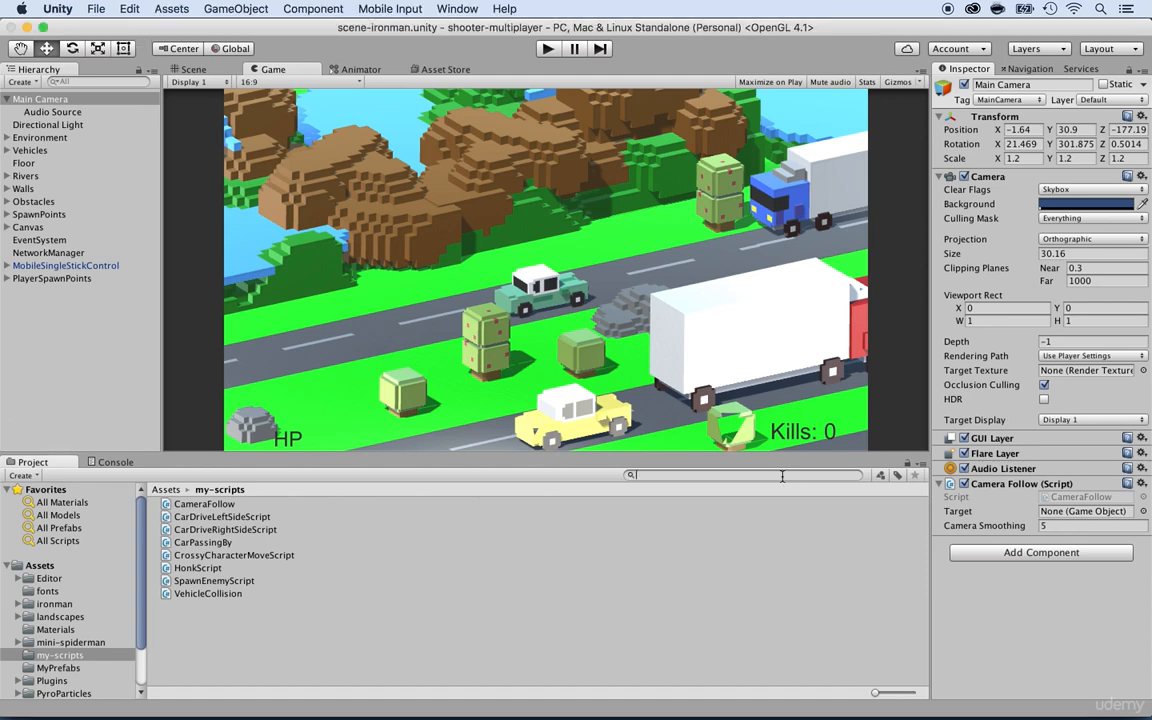
Filter the Project panel by 'player' and scroll through the PlayerID script.
text(player)
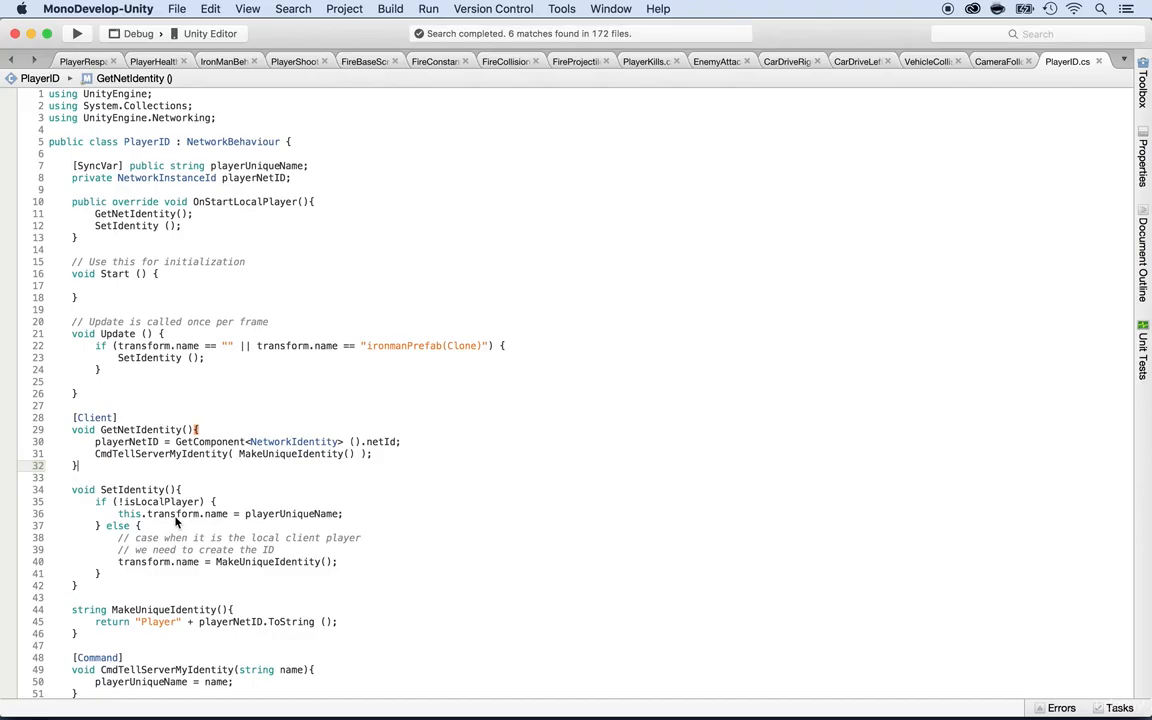
scroll(down, 3)
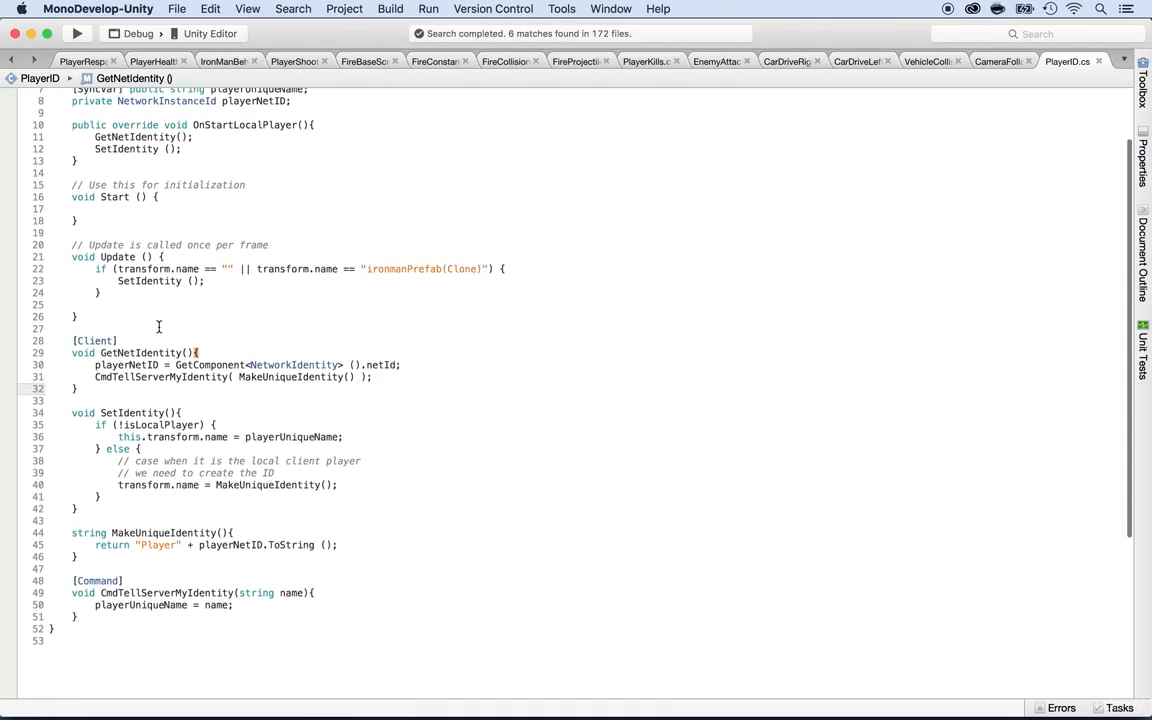
scroll(up, 3)
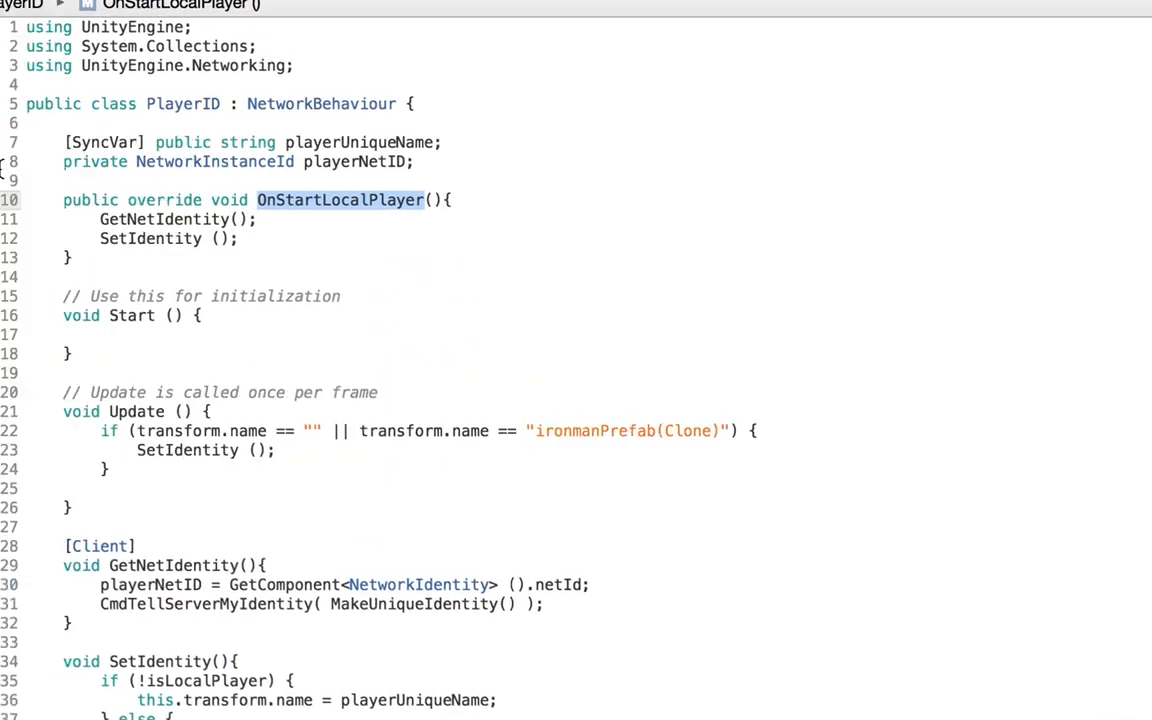
mouse_move(330, 200)
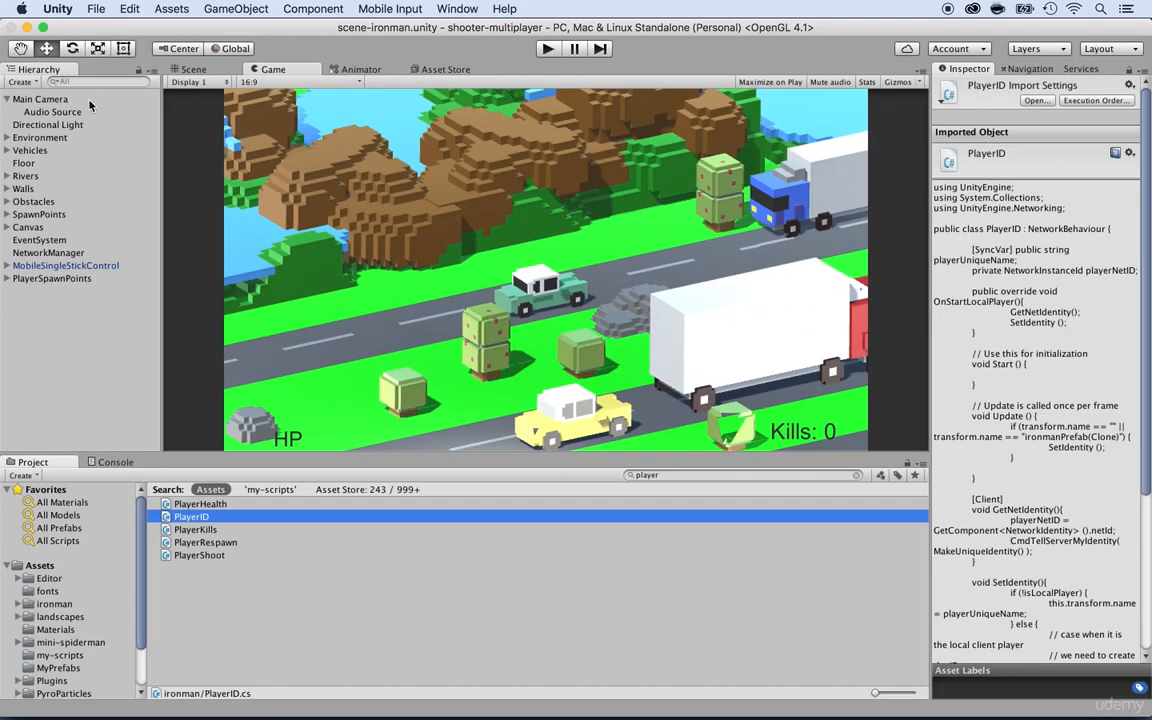
Review CameraFollow's public Target field, then return to the PlayerID script.
click(36, 100)
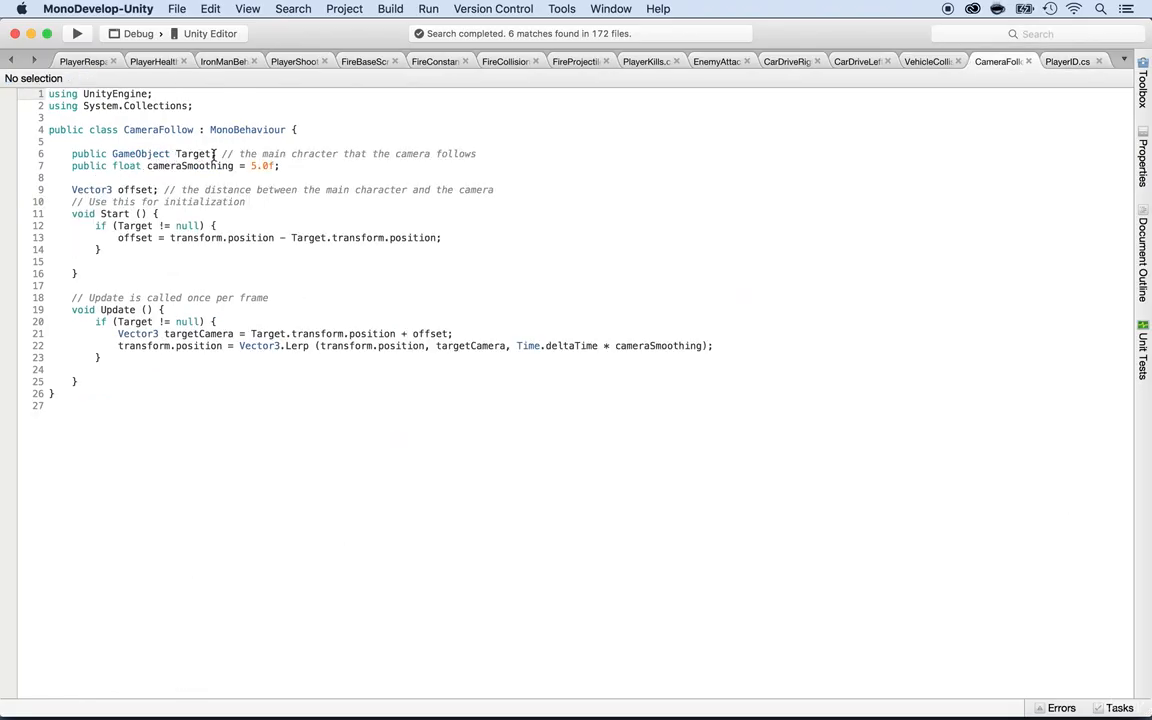
double_click(192, 152)
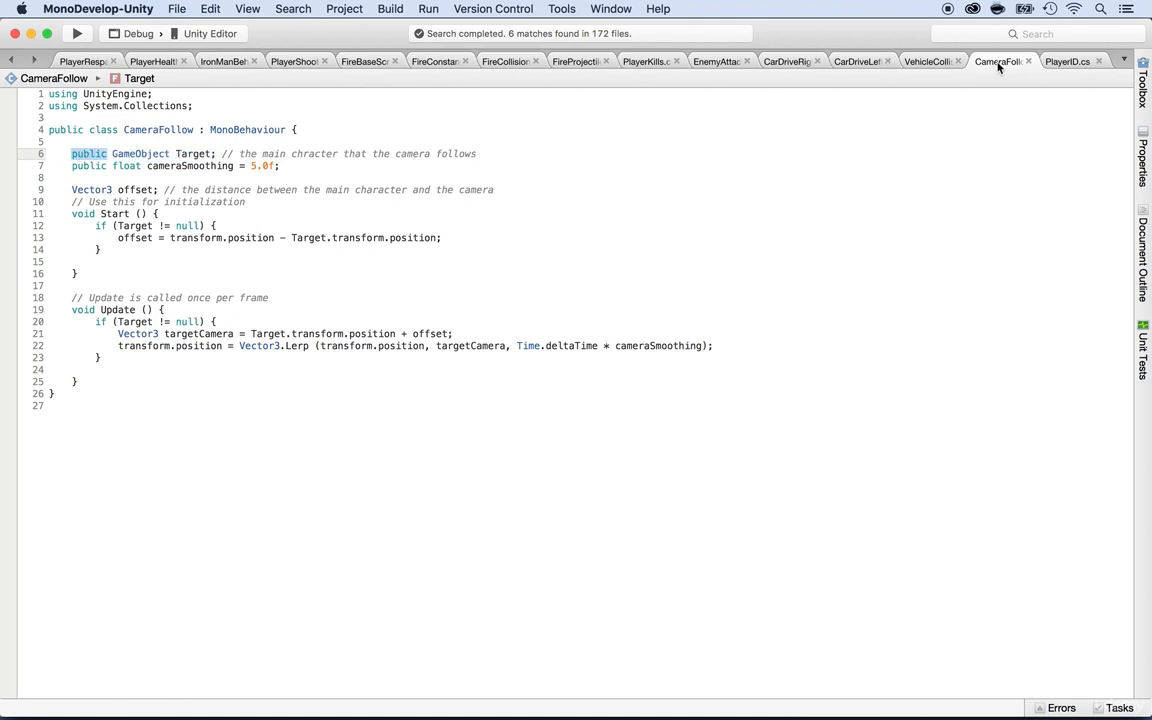
mouse_move(1072, 60)
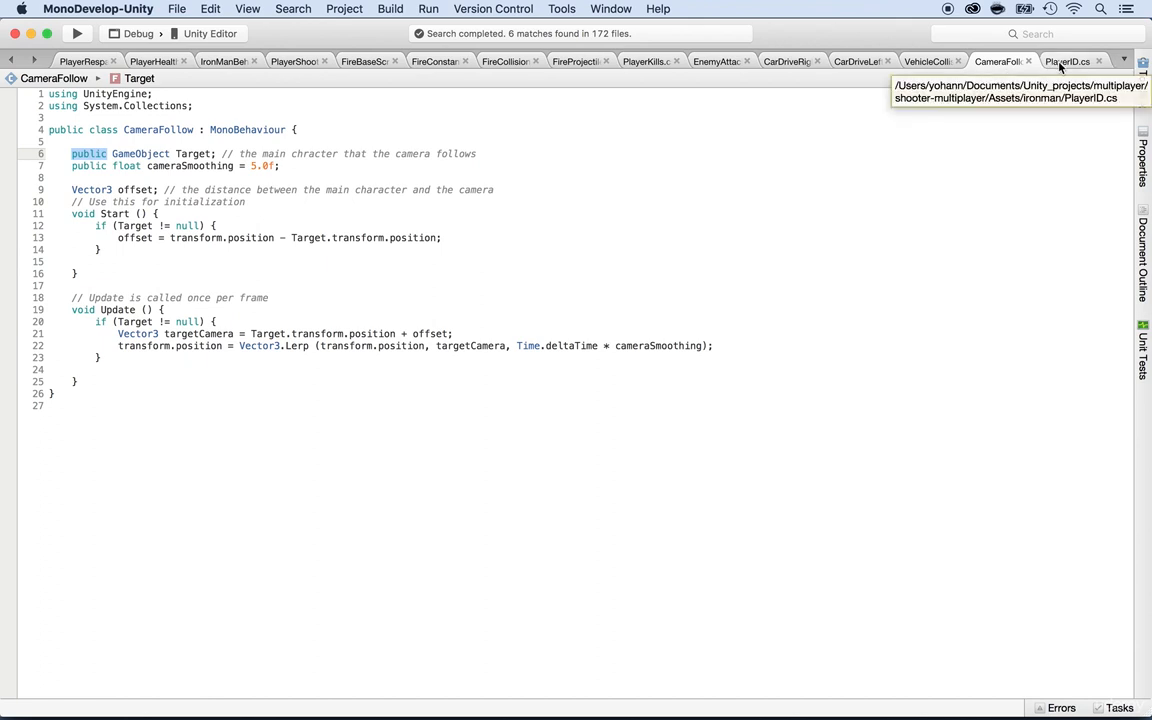
click(1068, 60)
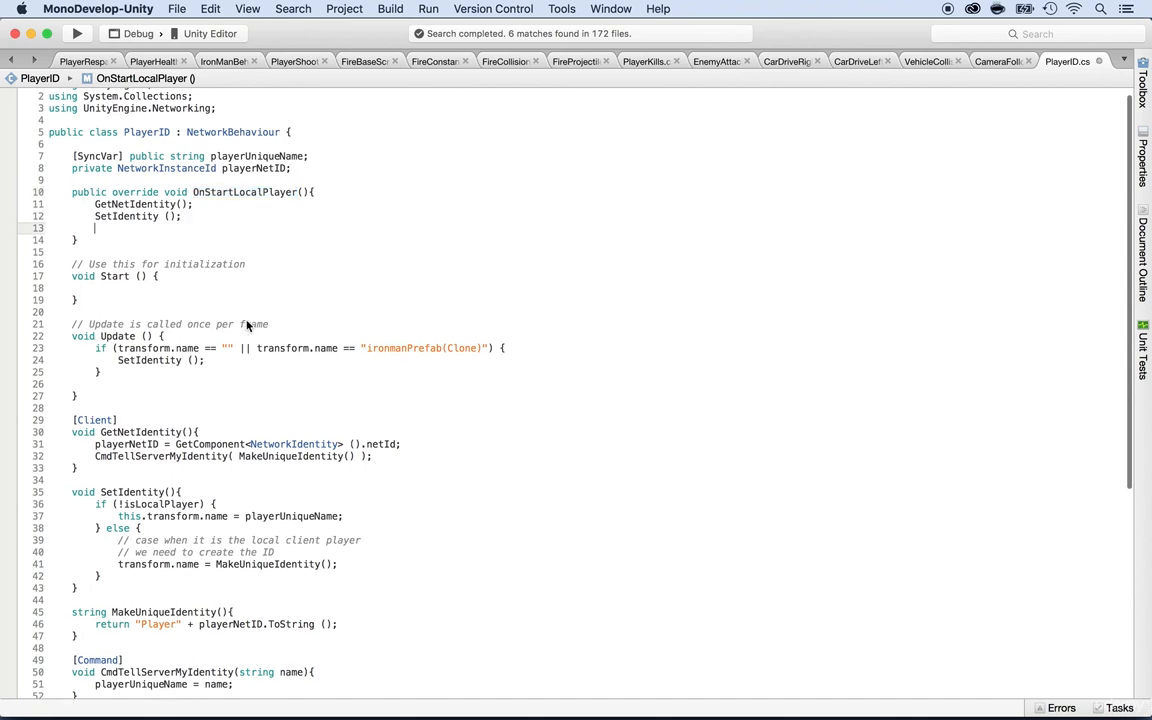
Call SetCameraTarget() inside PlayerID's OnStartLocalPlayer method.
text(SetCa)
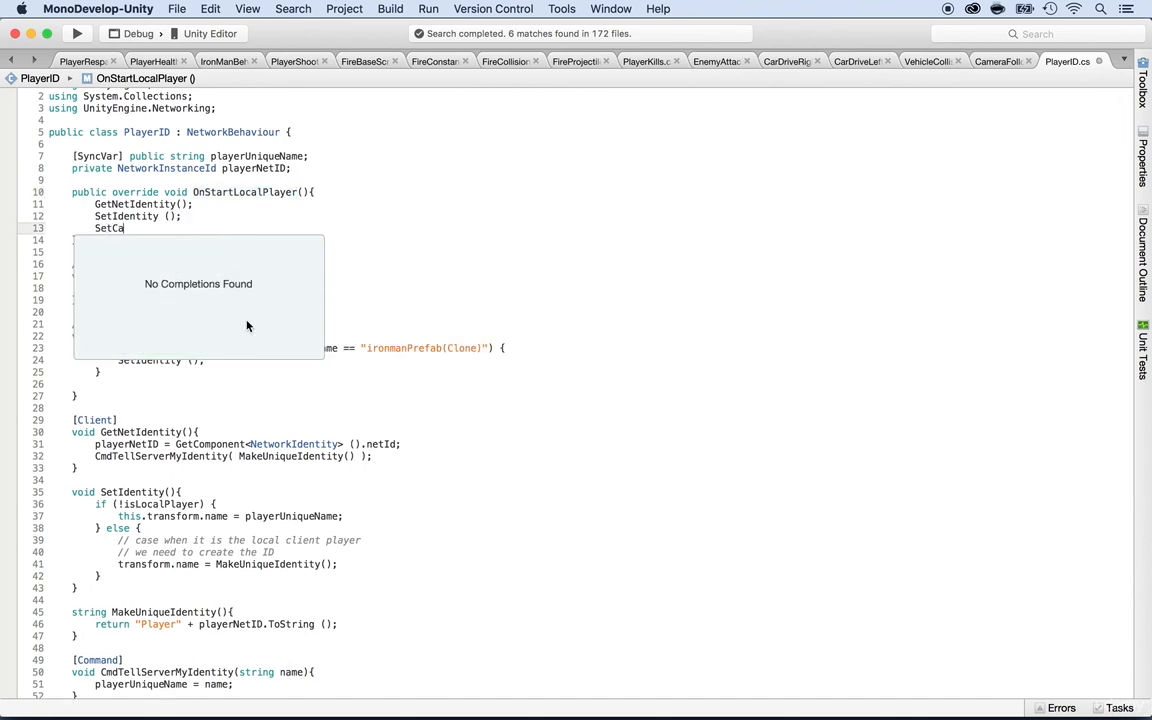
text(meraTarget)
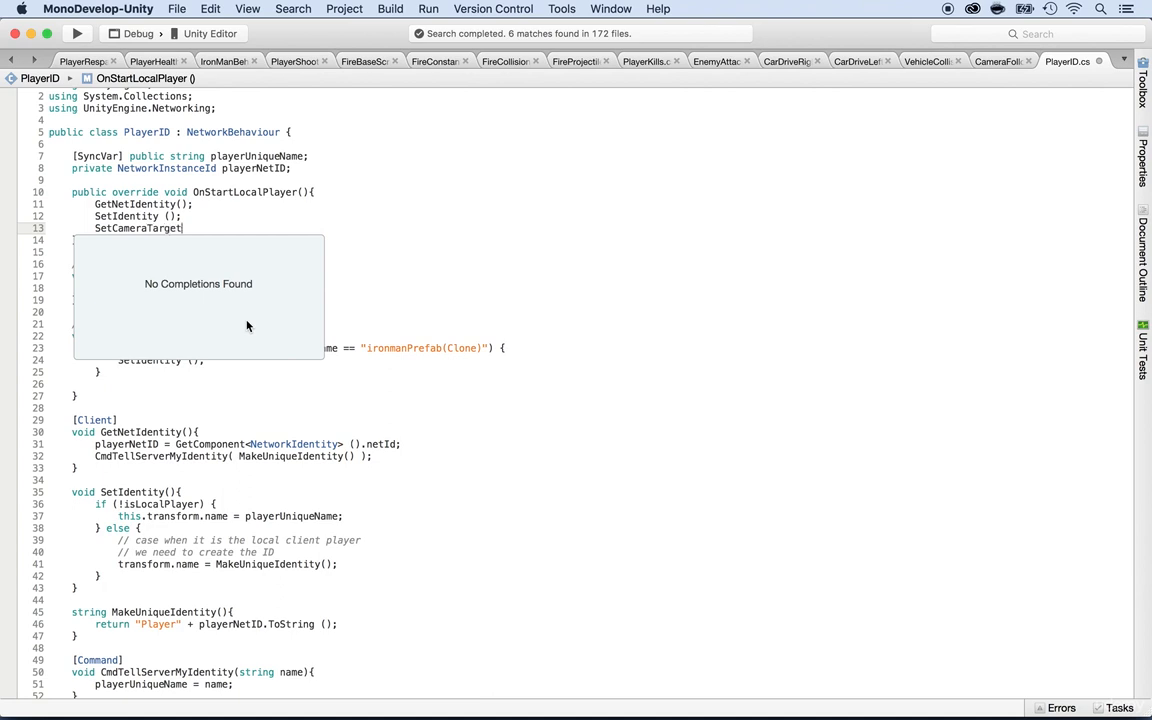
text(())
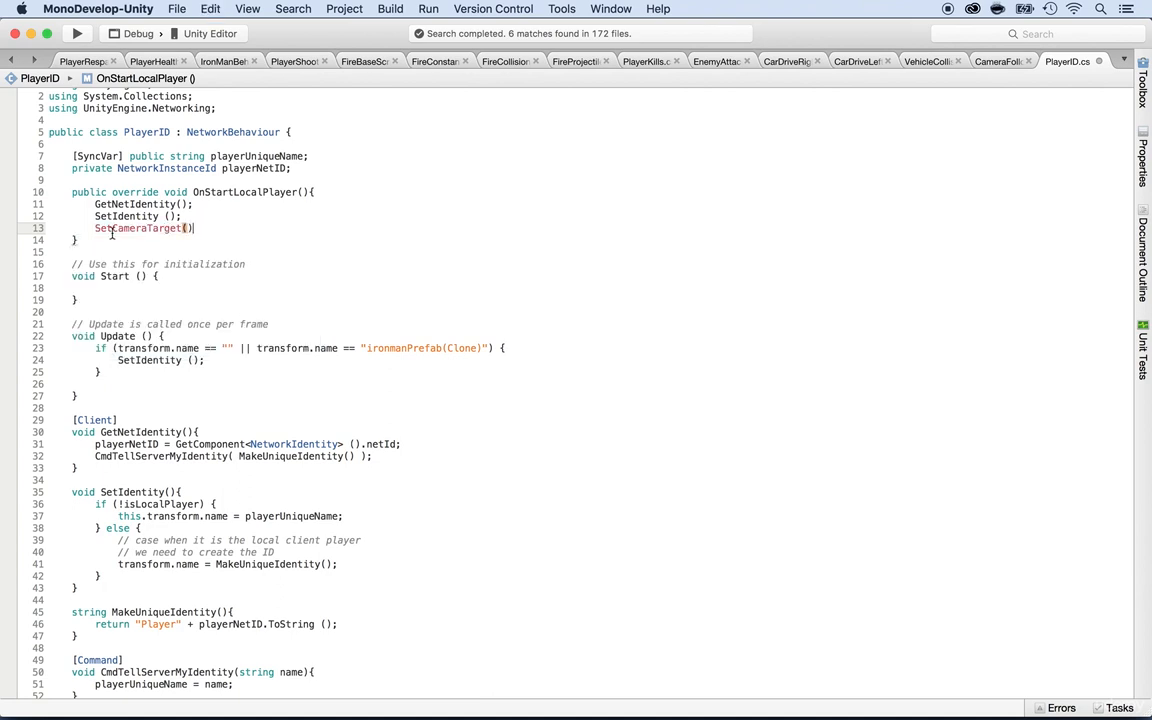
scroll(down, 3)
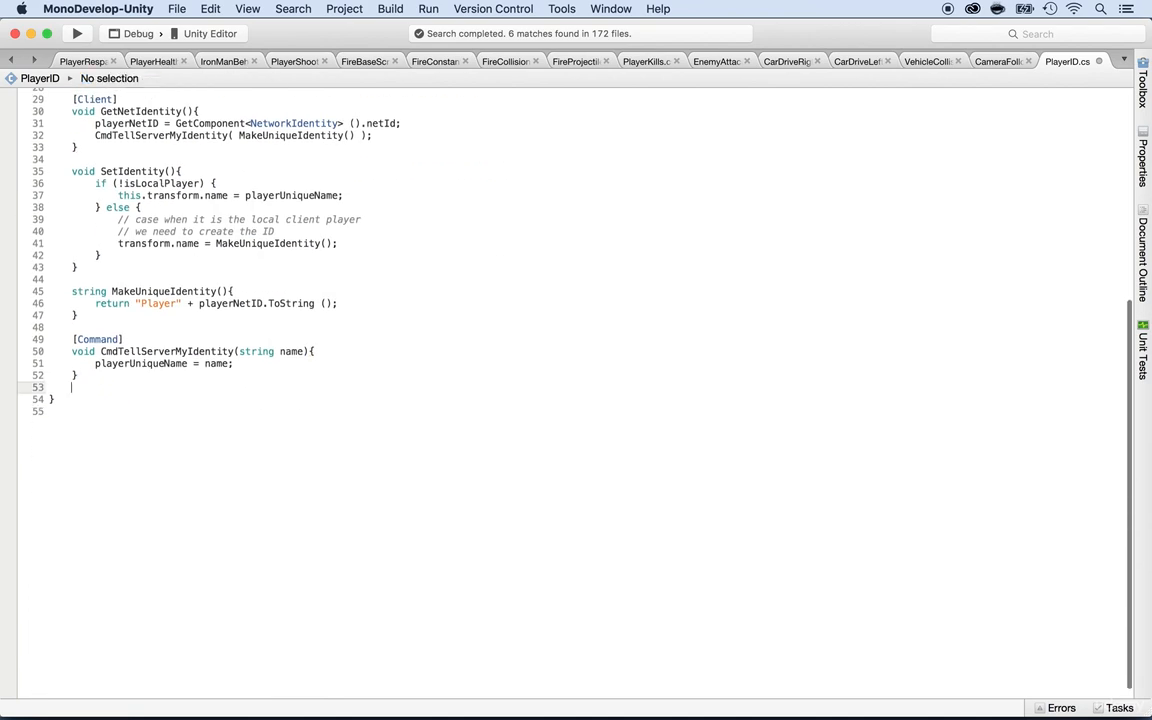
Declare an empty void SetCameraTarget(){ } method at the bottom of PlayerID.
key(Return)
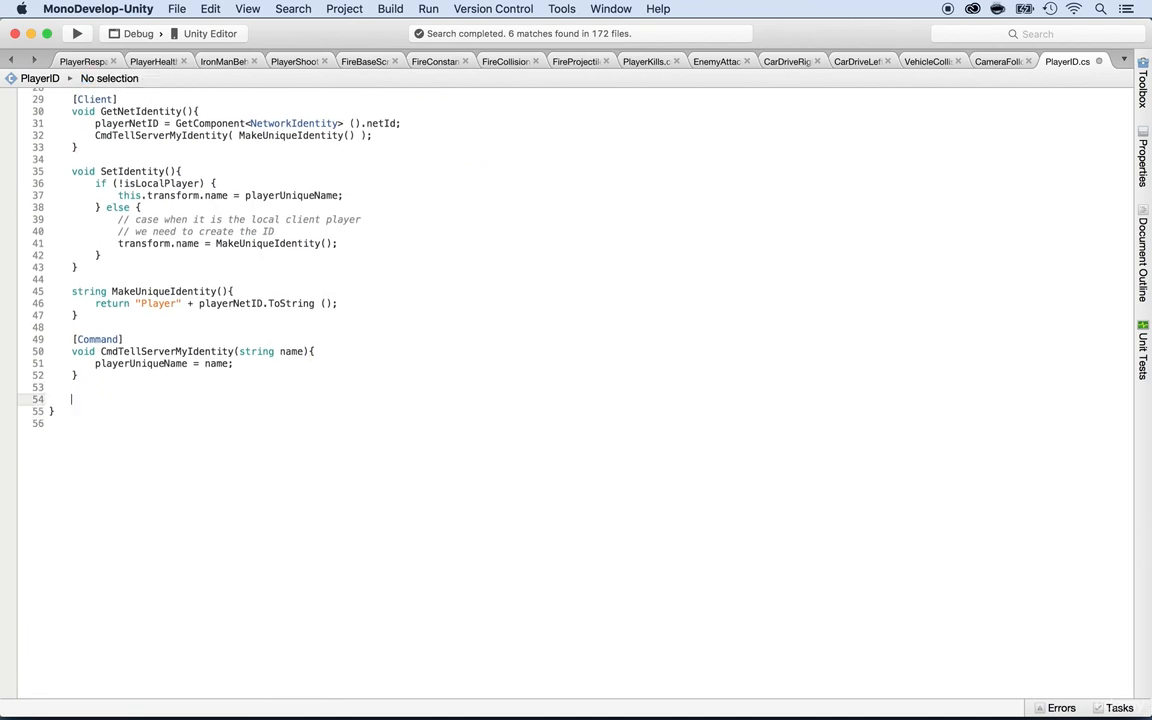
text(p)
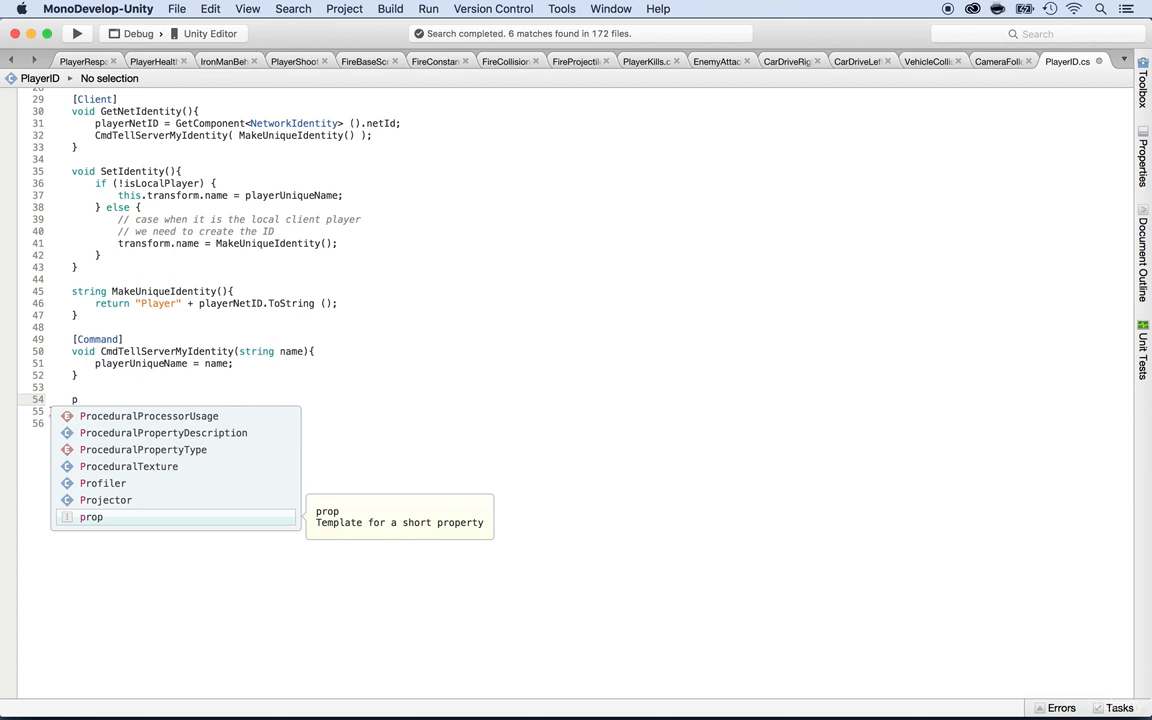
text(void)
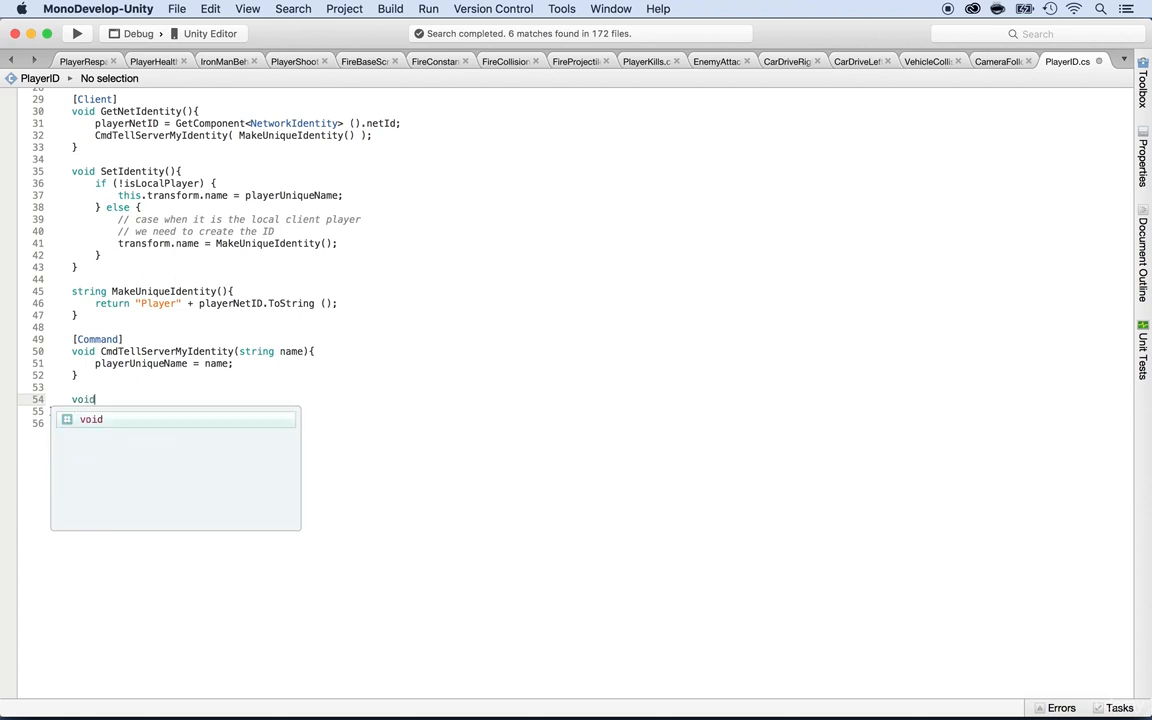
text(SetCameraTarget)
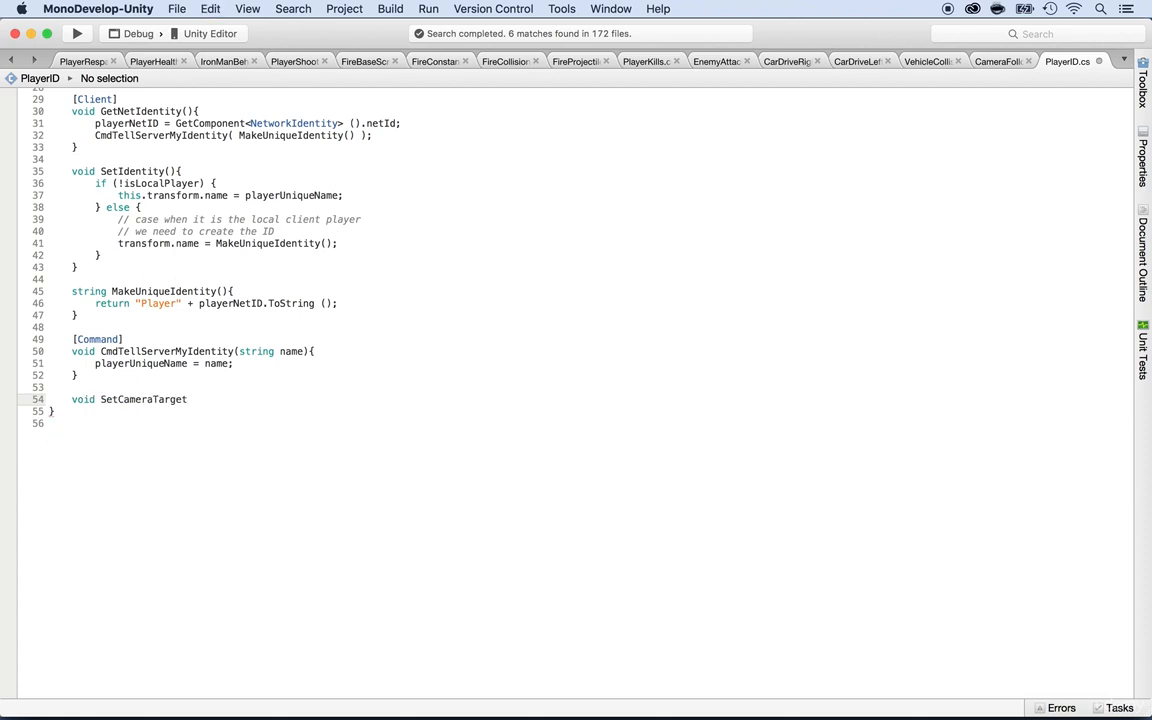
text((){)
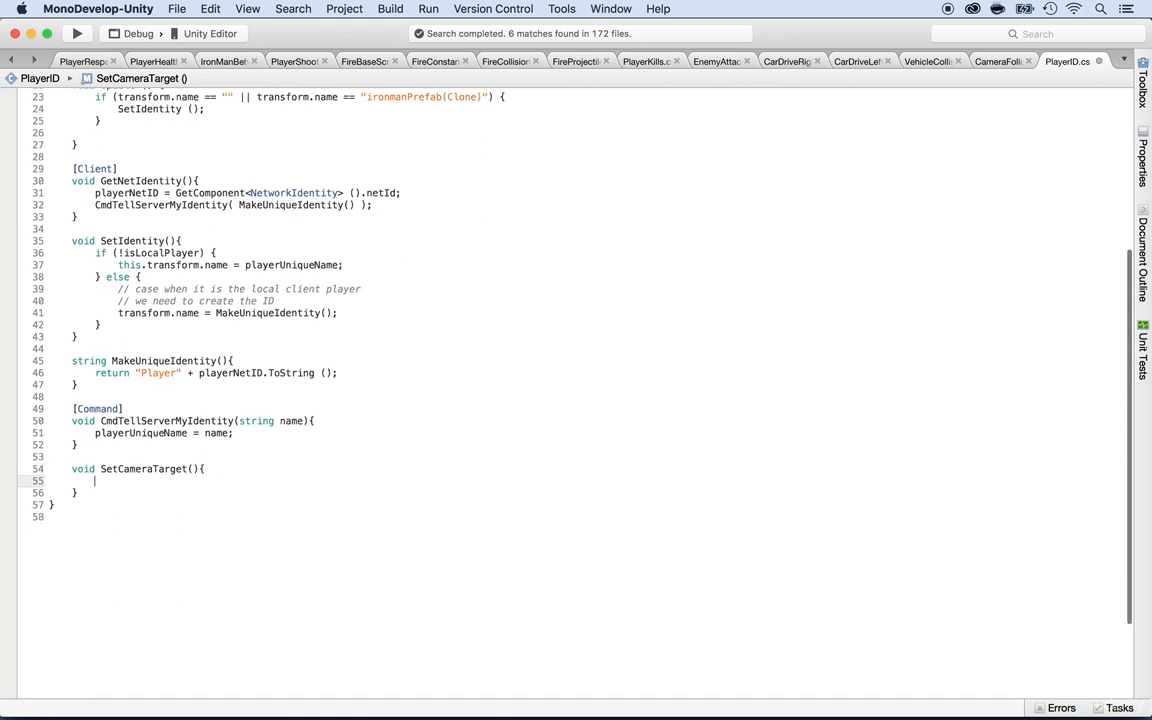
Begin SetCameraTarget's body with Camera.main.GetComponent, briefly checking another app.
text(Camer)
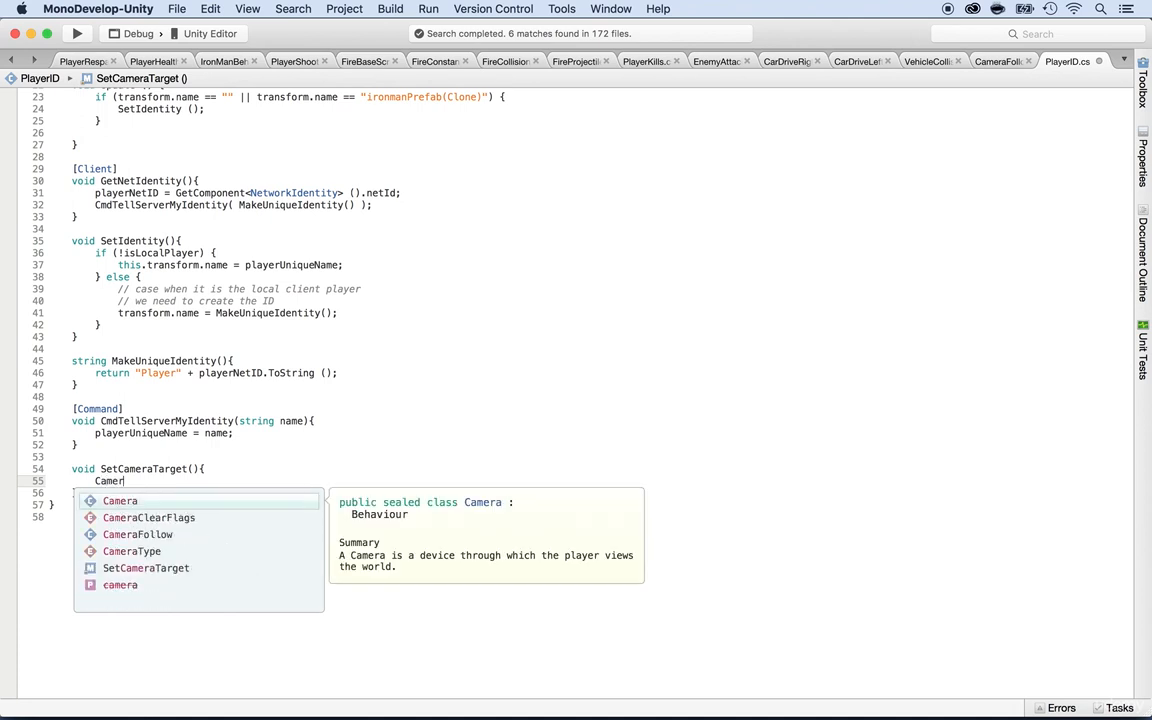
text(.mai)
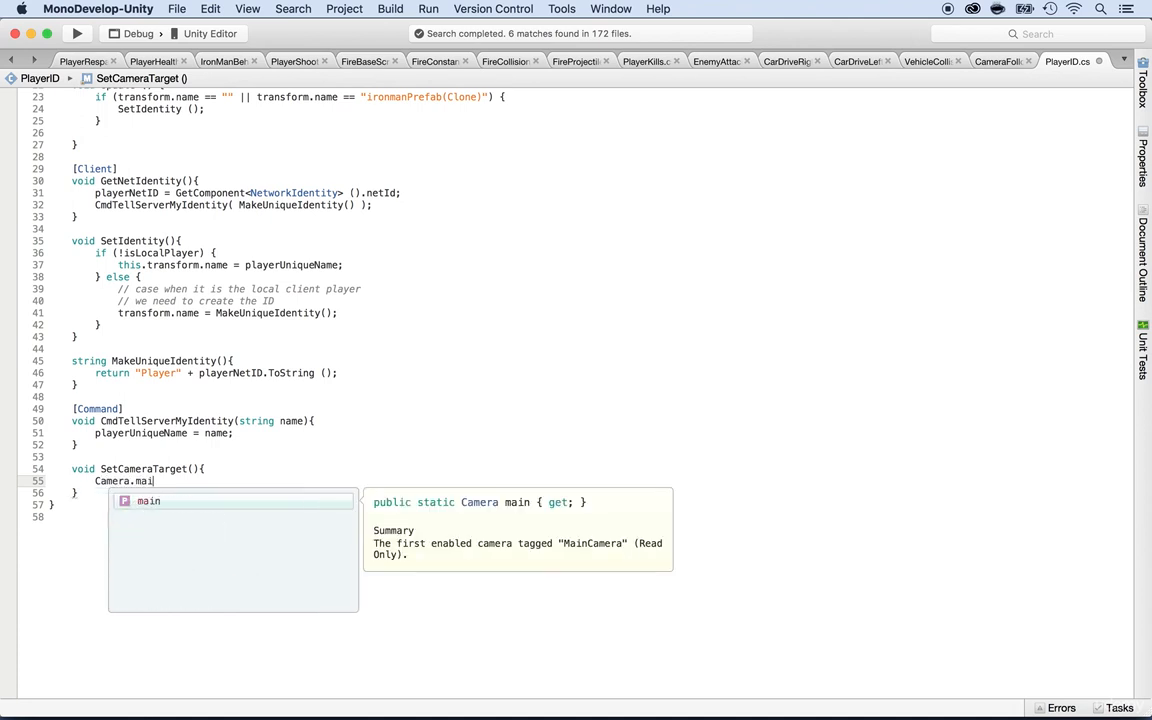
text(.)
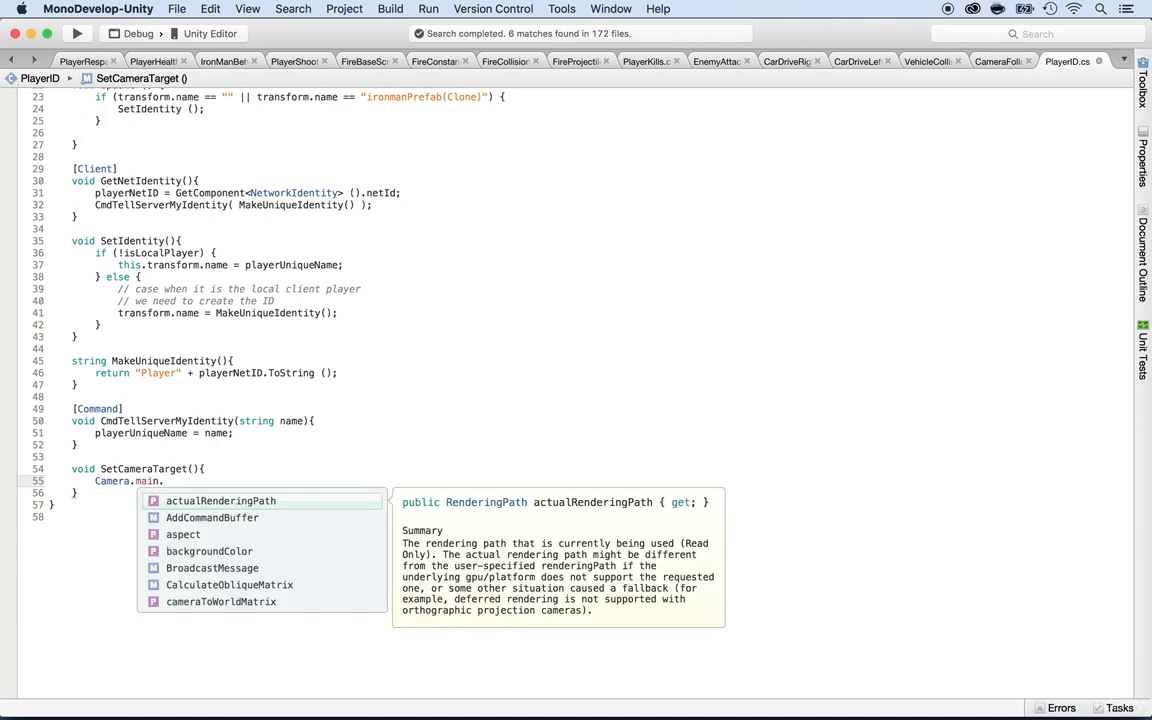
text(GetComponent)
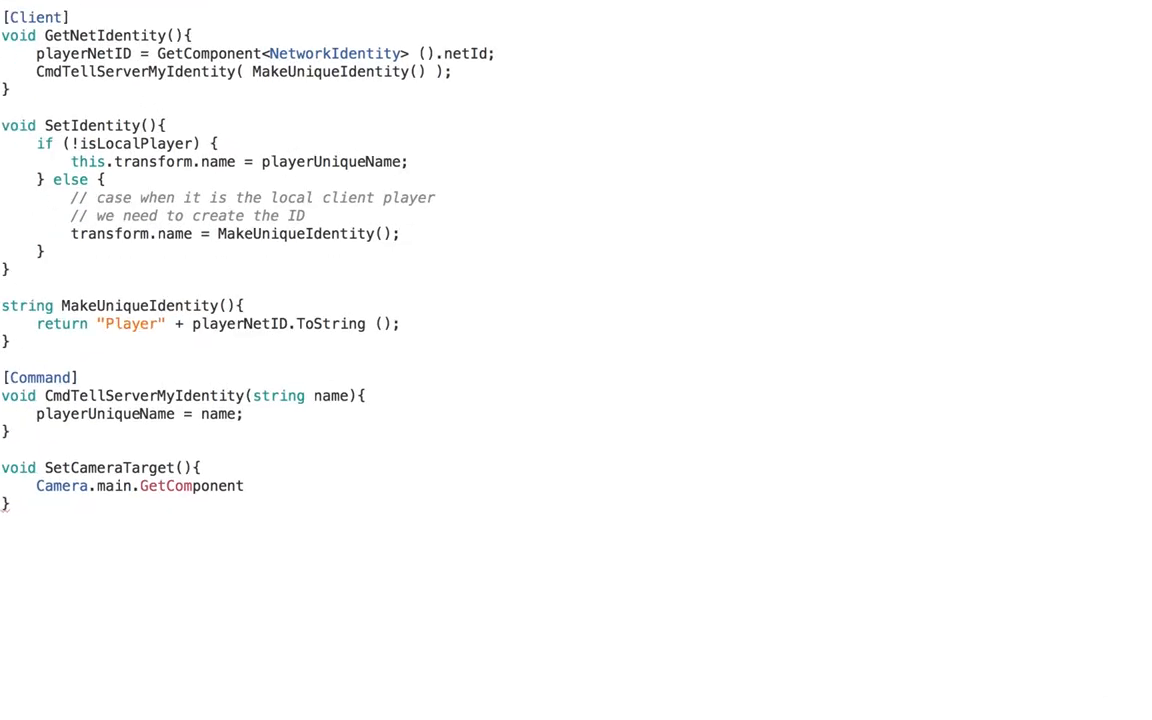
key(Cmd+Tab)
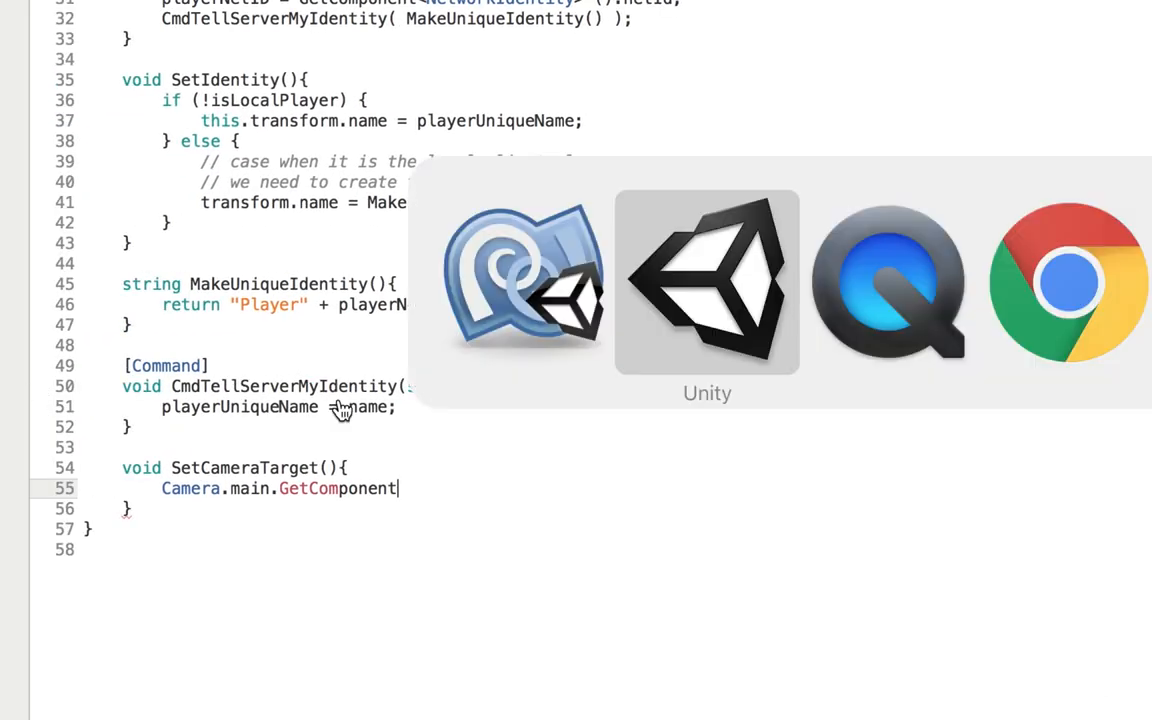
click(706, 282)
text(<)
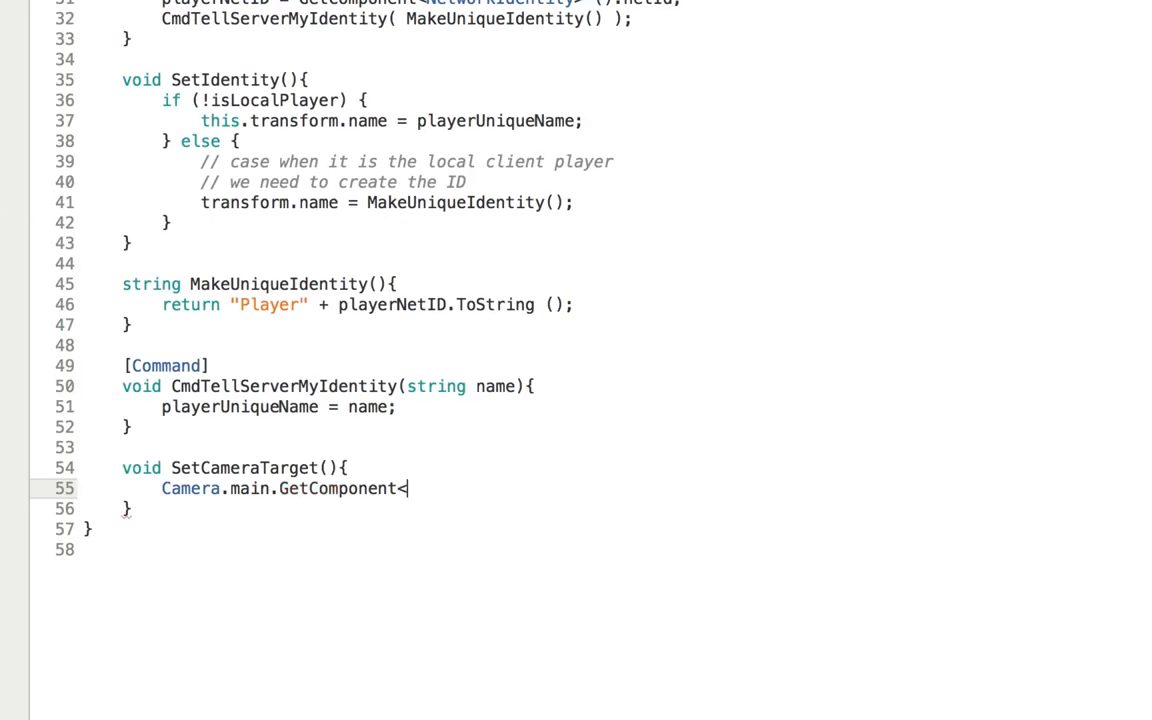
Assign CameraFollow's Target to this and start wrapping it in if(isLocalPlayer).
text(CameraFo)
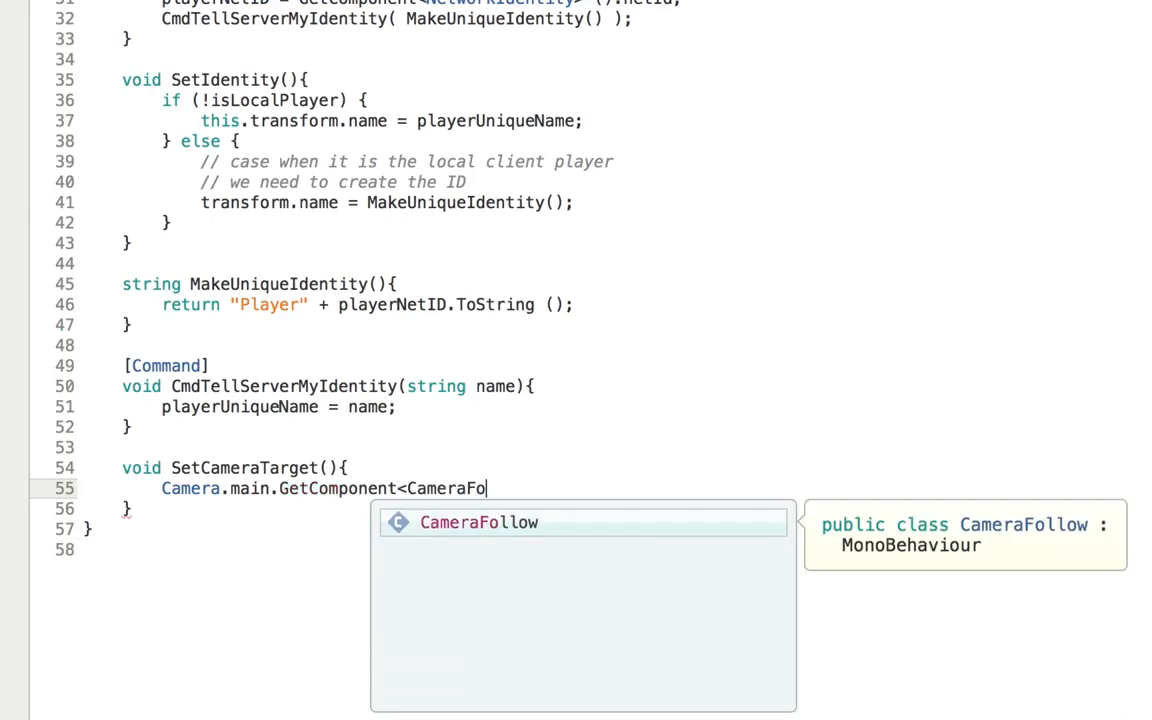
text(llow>())
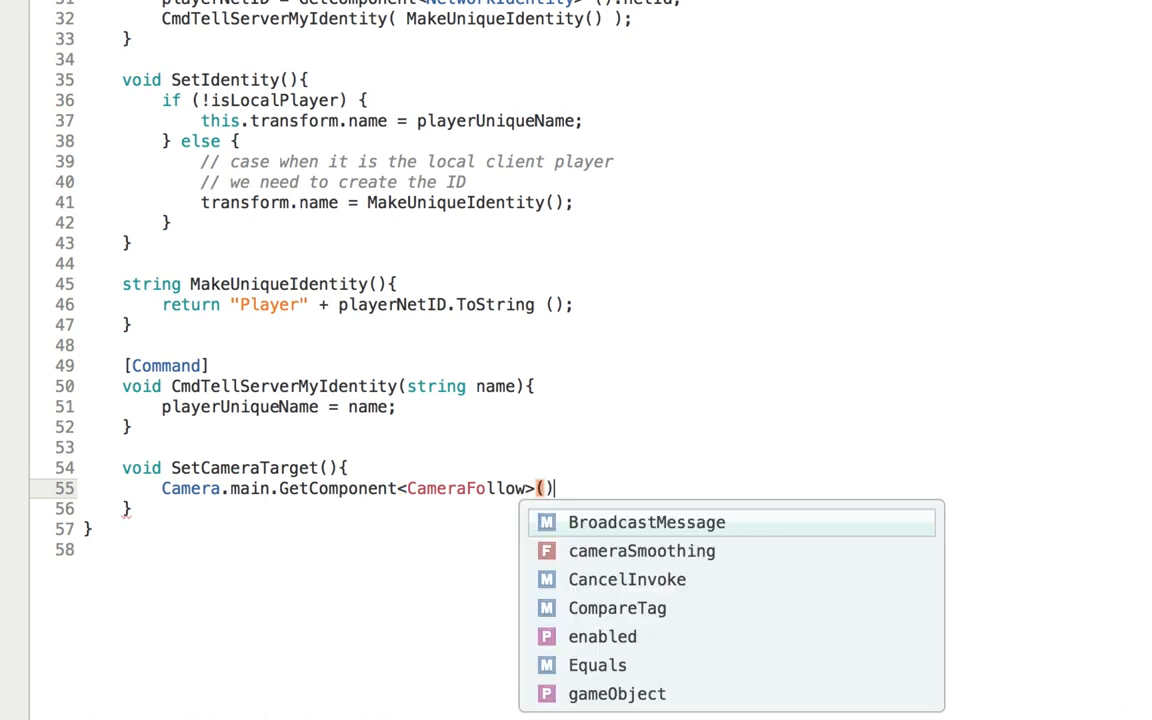
text(.Target =)
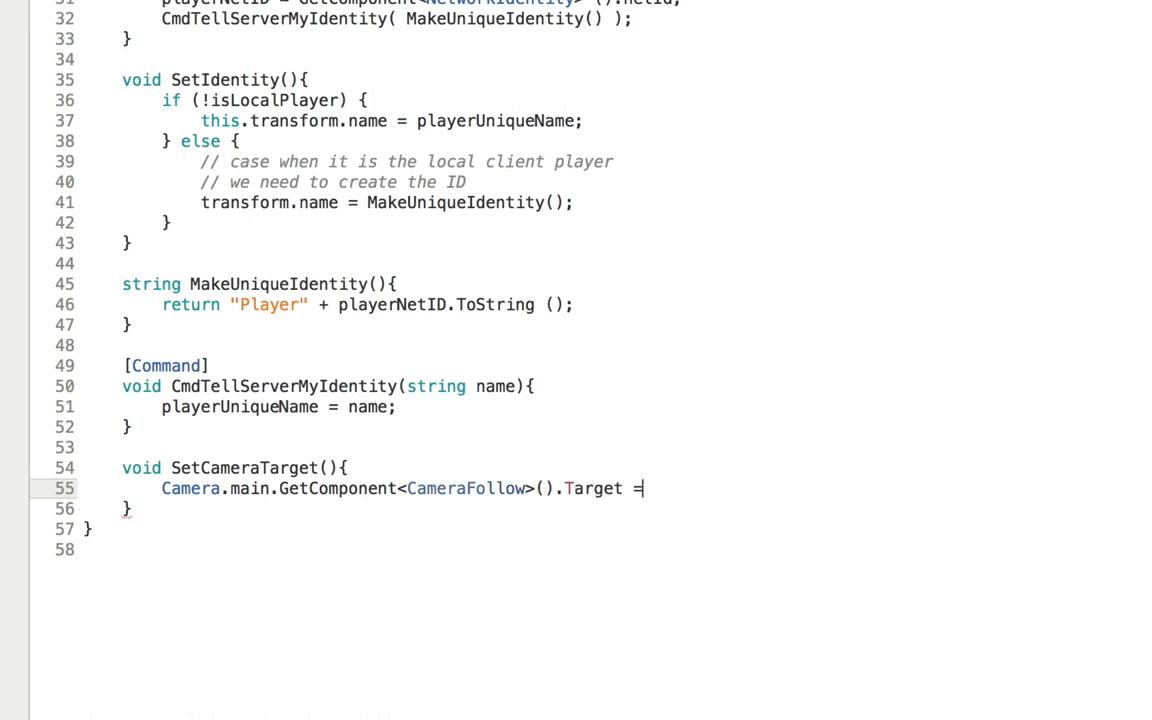
text(this;)
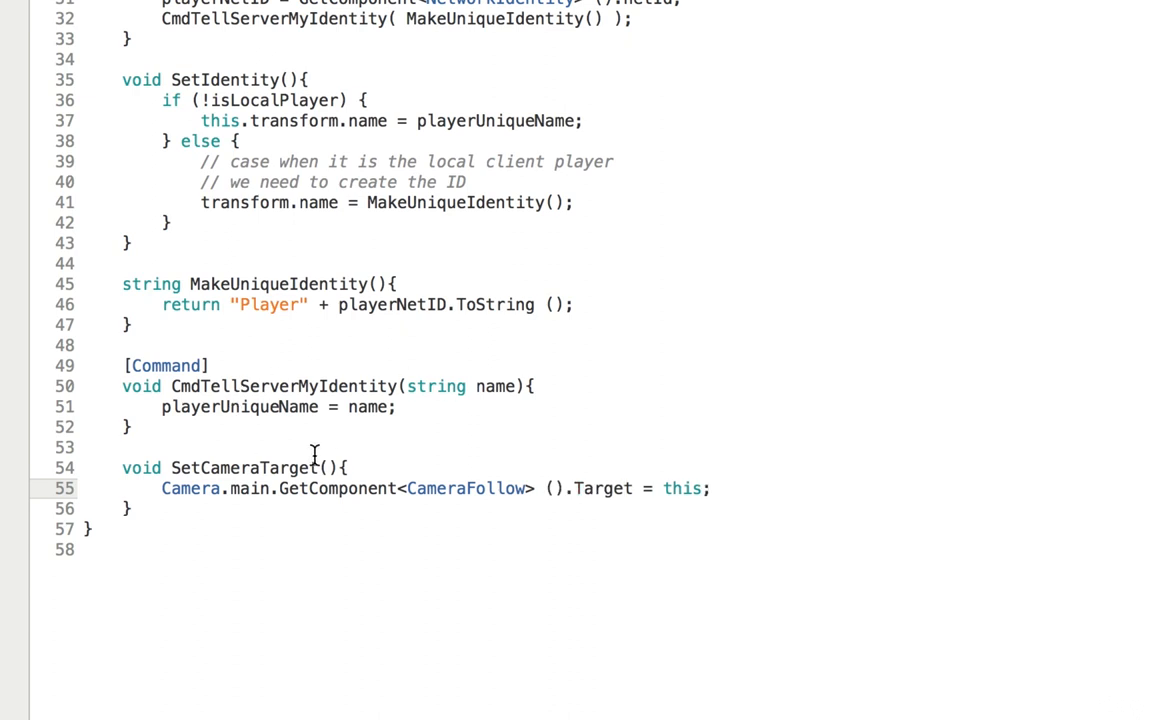
text(if()
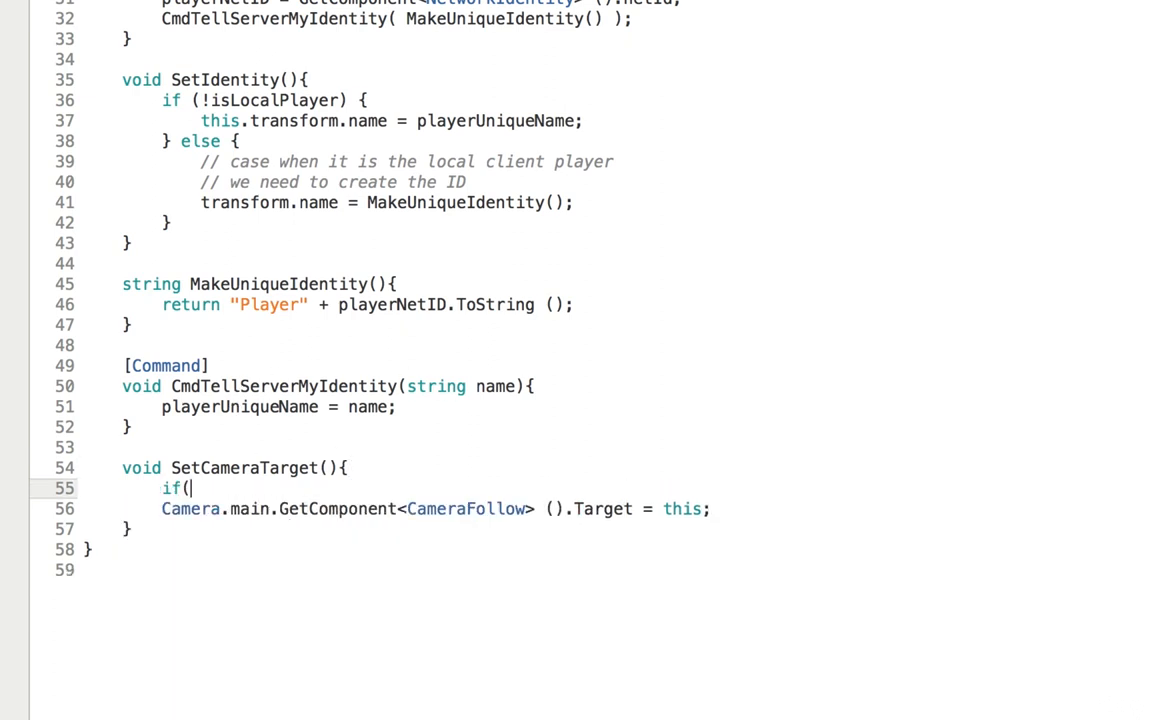
text(isLocal)
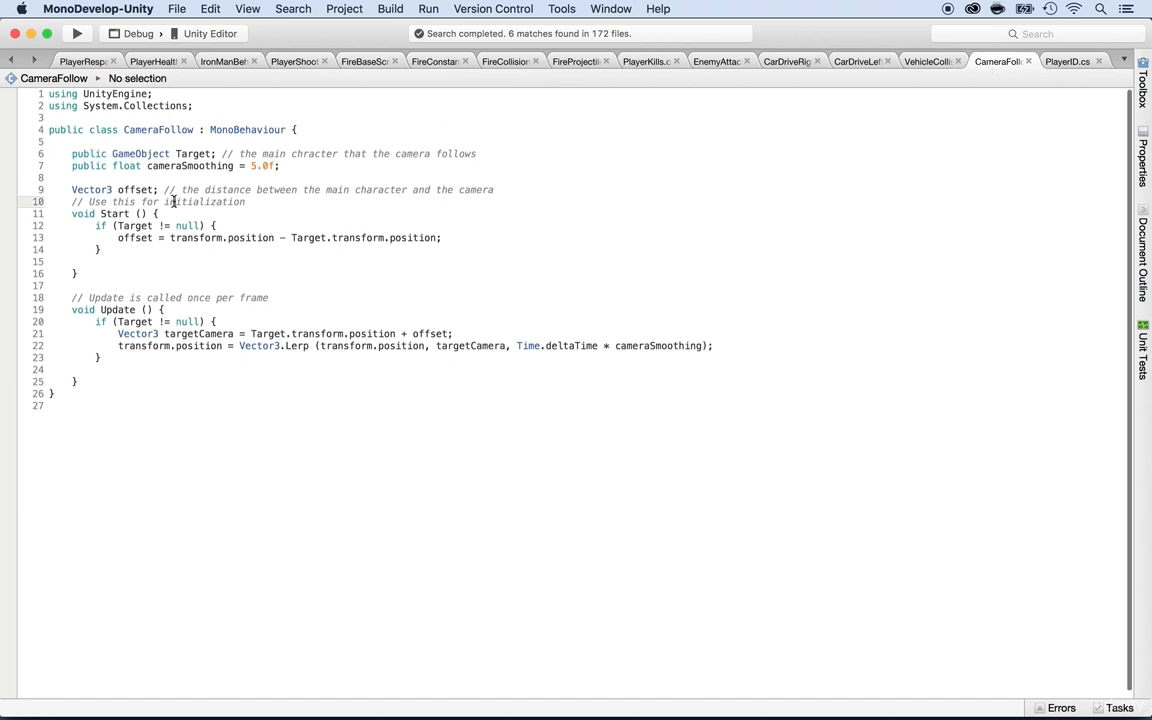
Finish the isLocalPlayer check and comment out the offset code in CameraFollow's Start.
click(1068, 60)
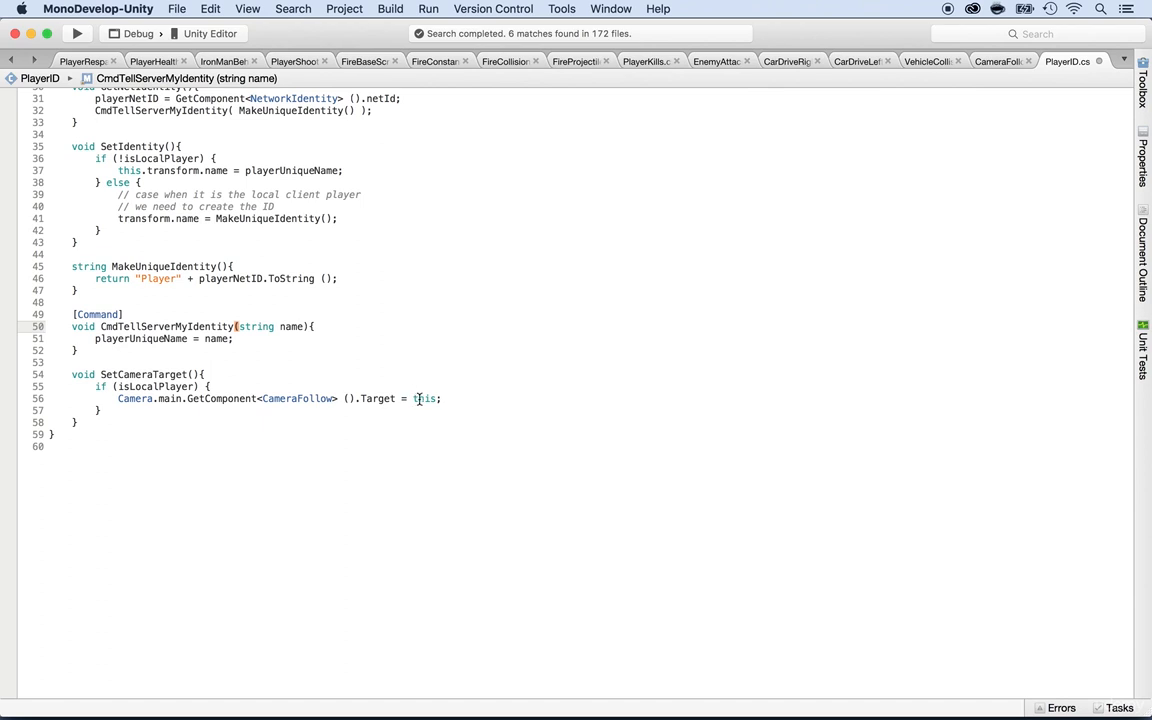
text(.g)
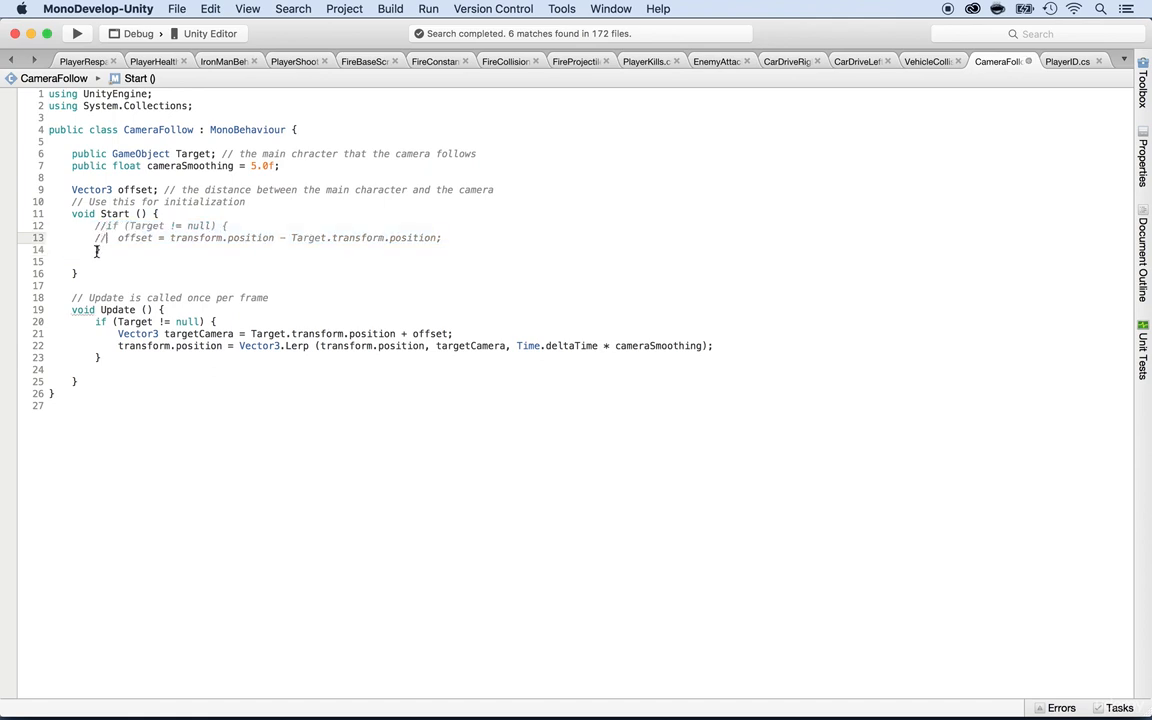
text(//})
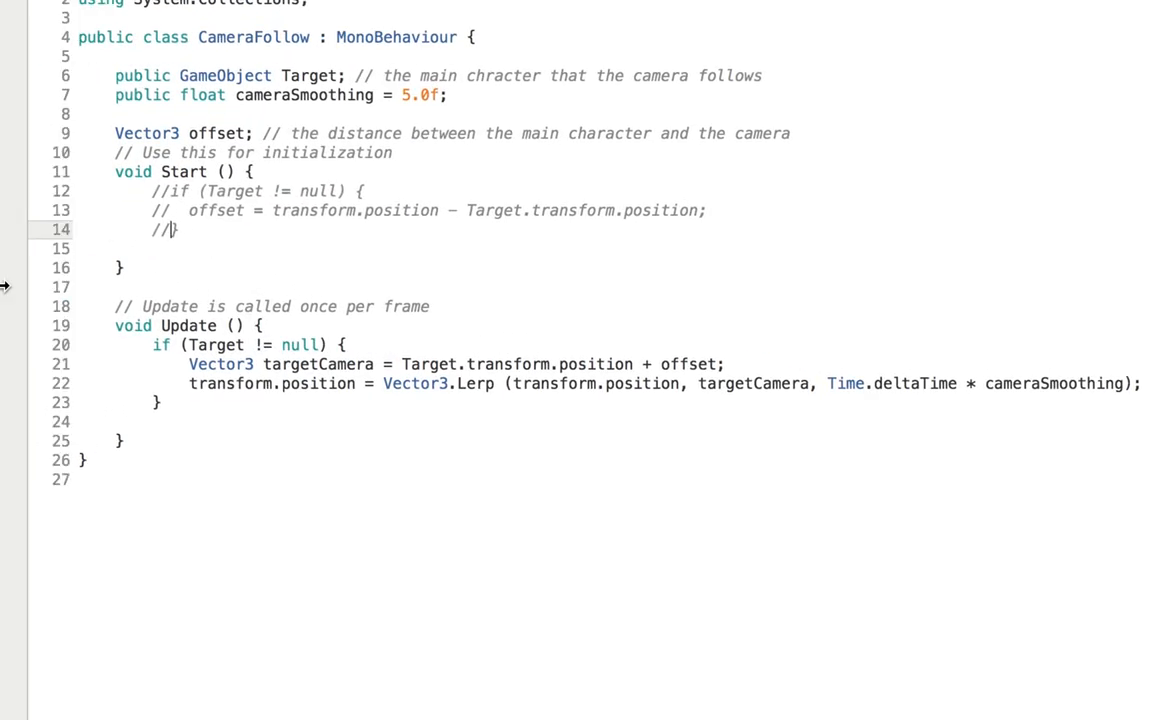
double_click(306, 364)
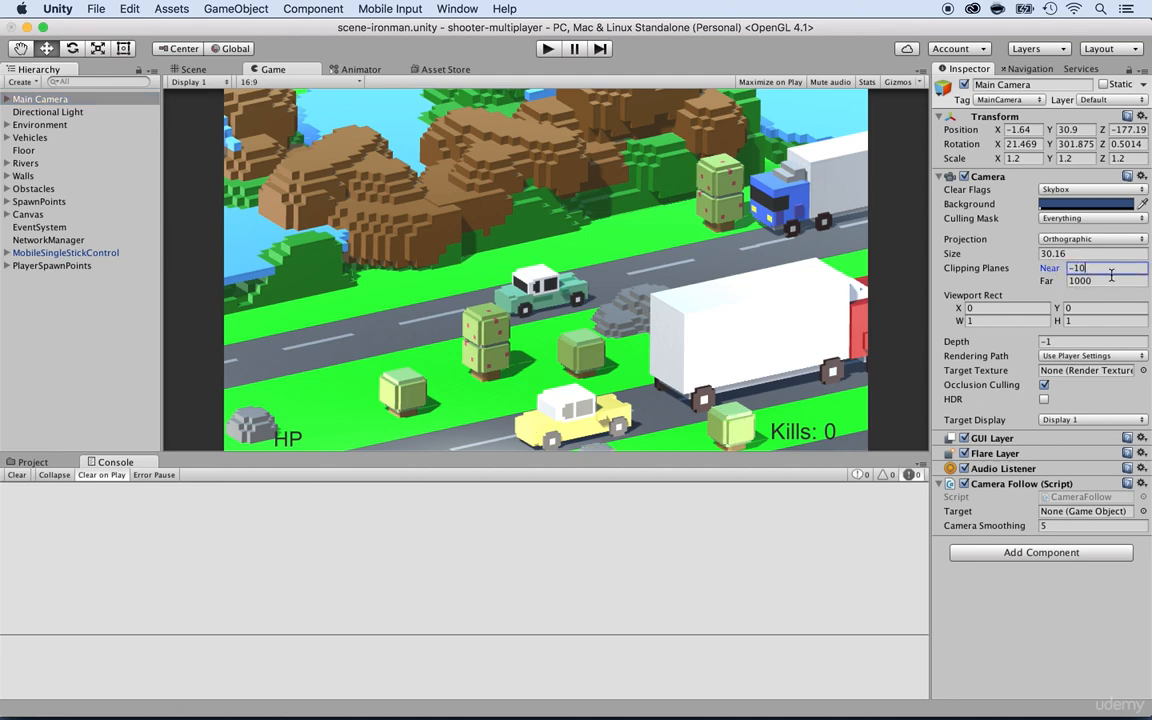
Set the Main Camera's near clipping plane to -100 and confirm it.
text(100)
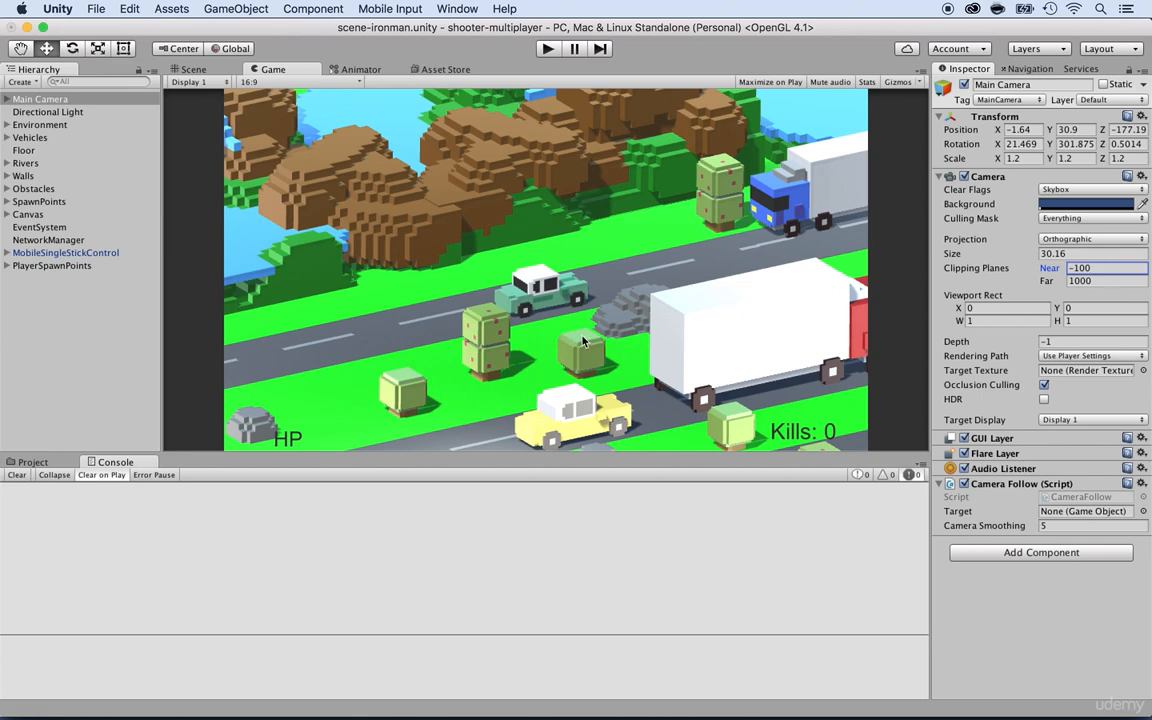
click(194, 68)
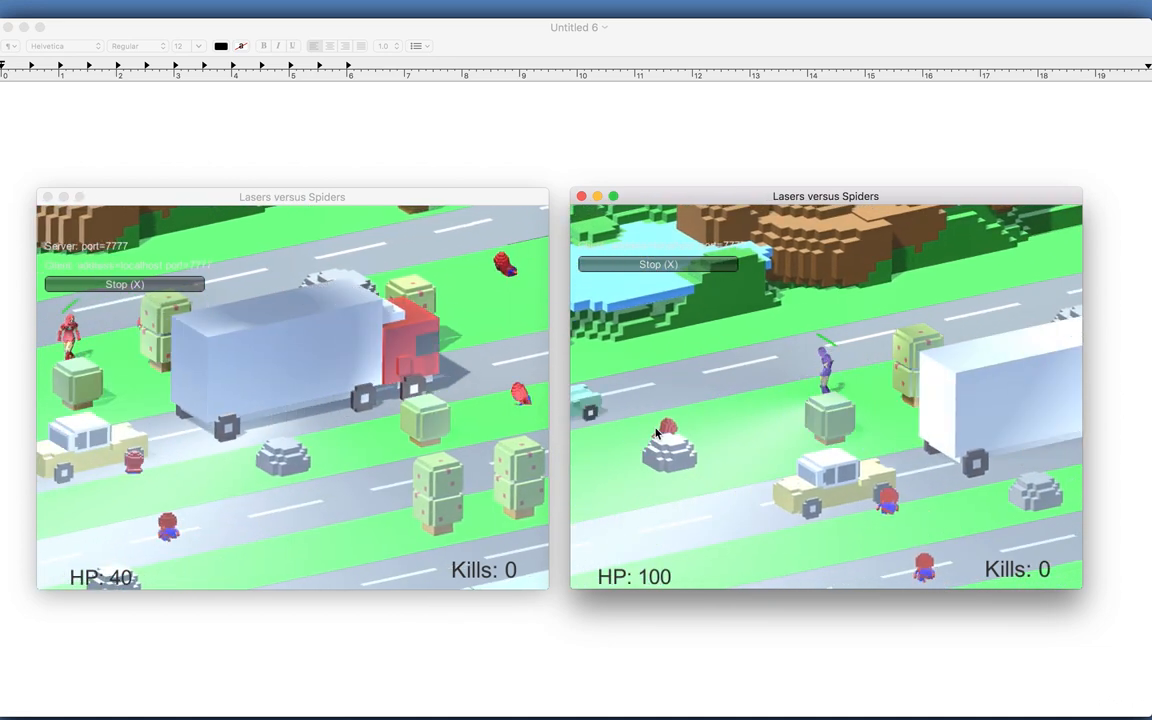
Disconnect the second game instance and rejoin it as LAN Client.
click(656, 264)
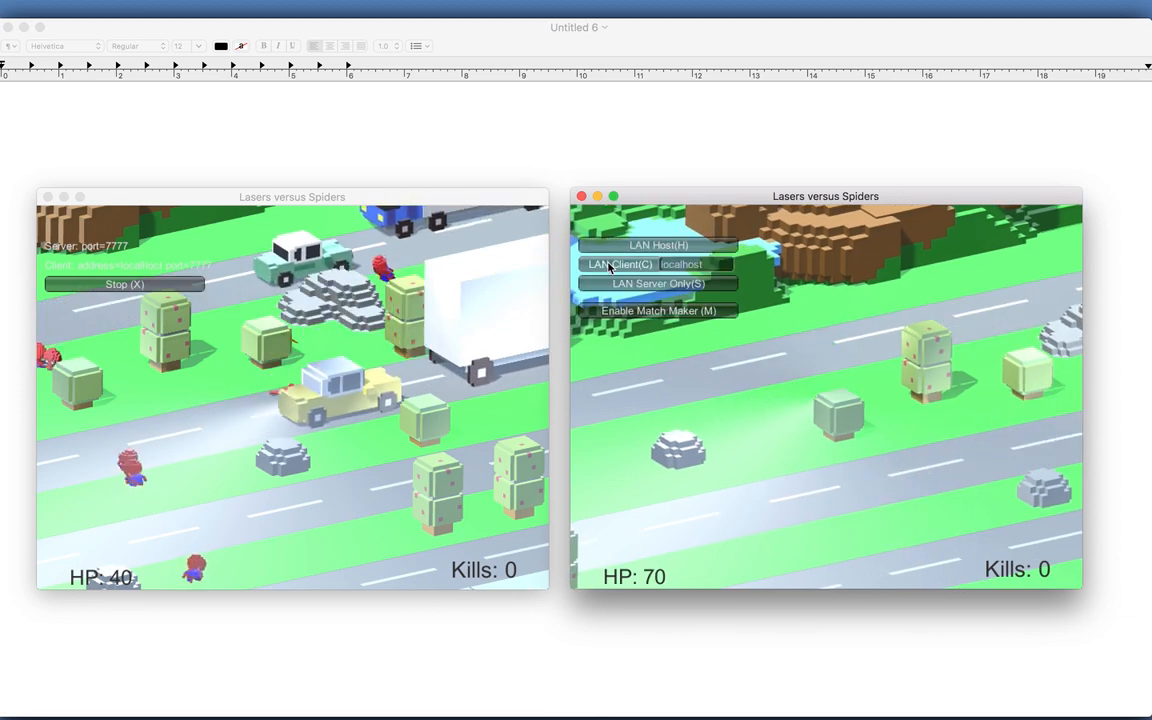
click(124, 284)
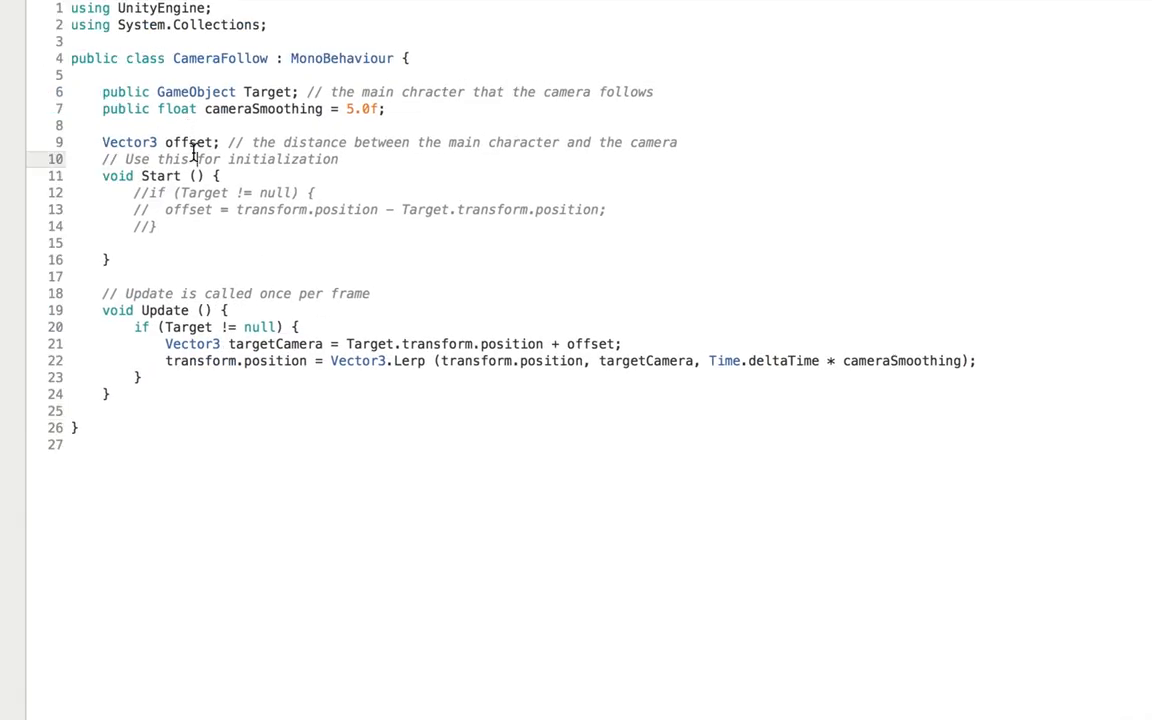
Declare void SetCameraOffset(Vector3 offset){ in CameraFollow.
double_click(188, 140)
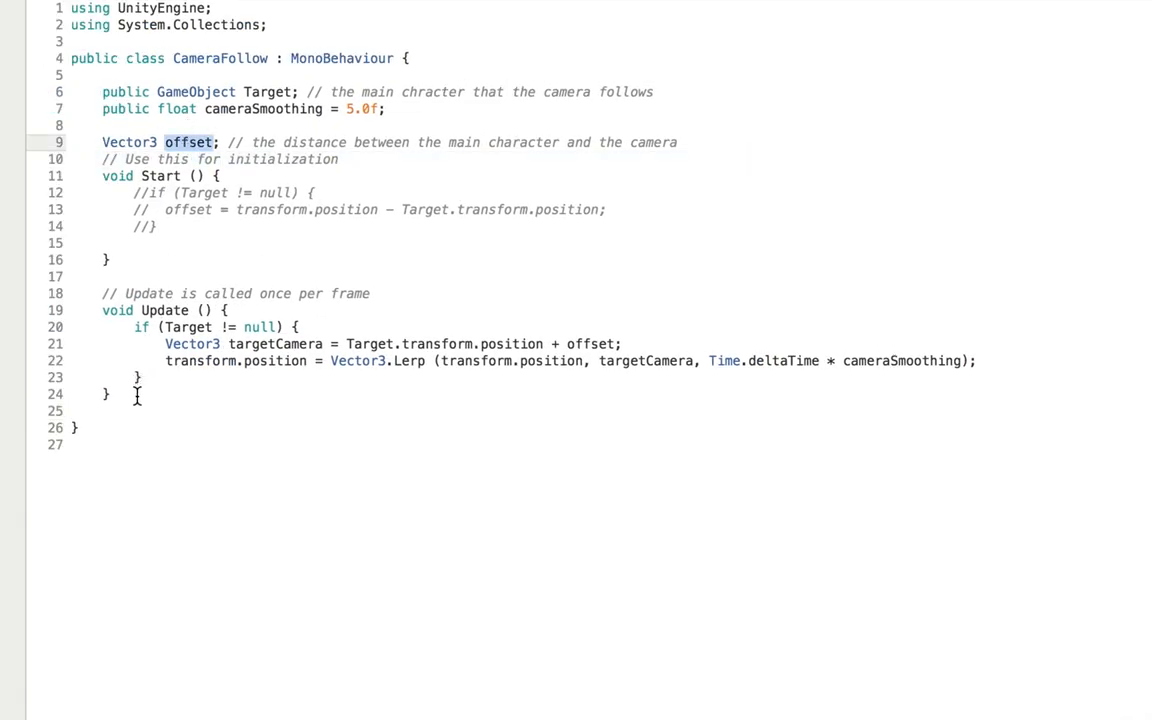
text(void)
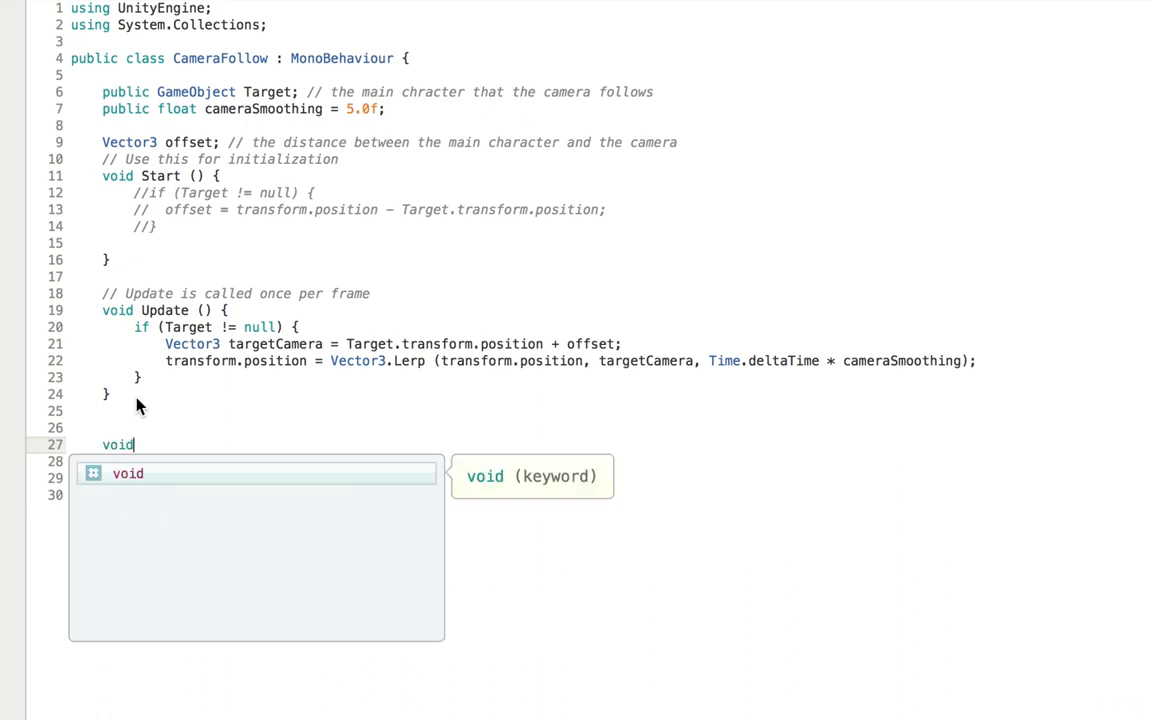
text(SetOffS)
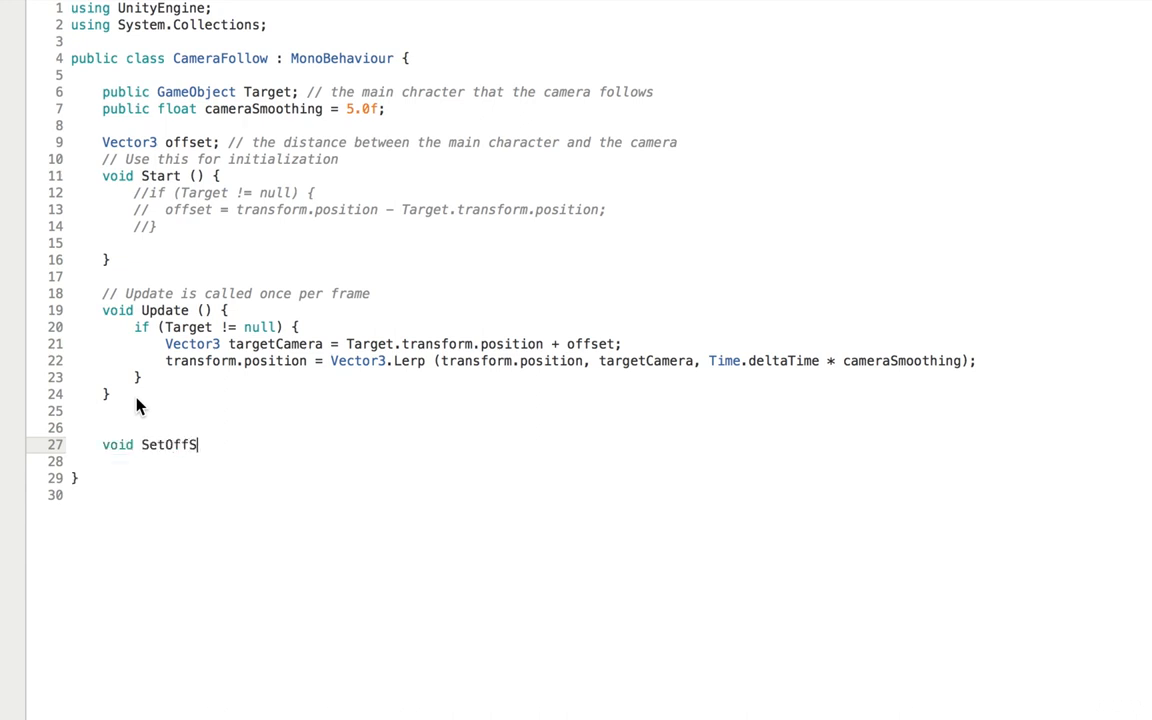
text(Camera)
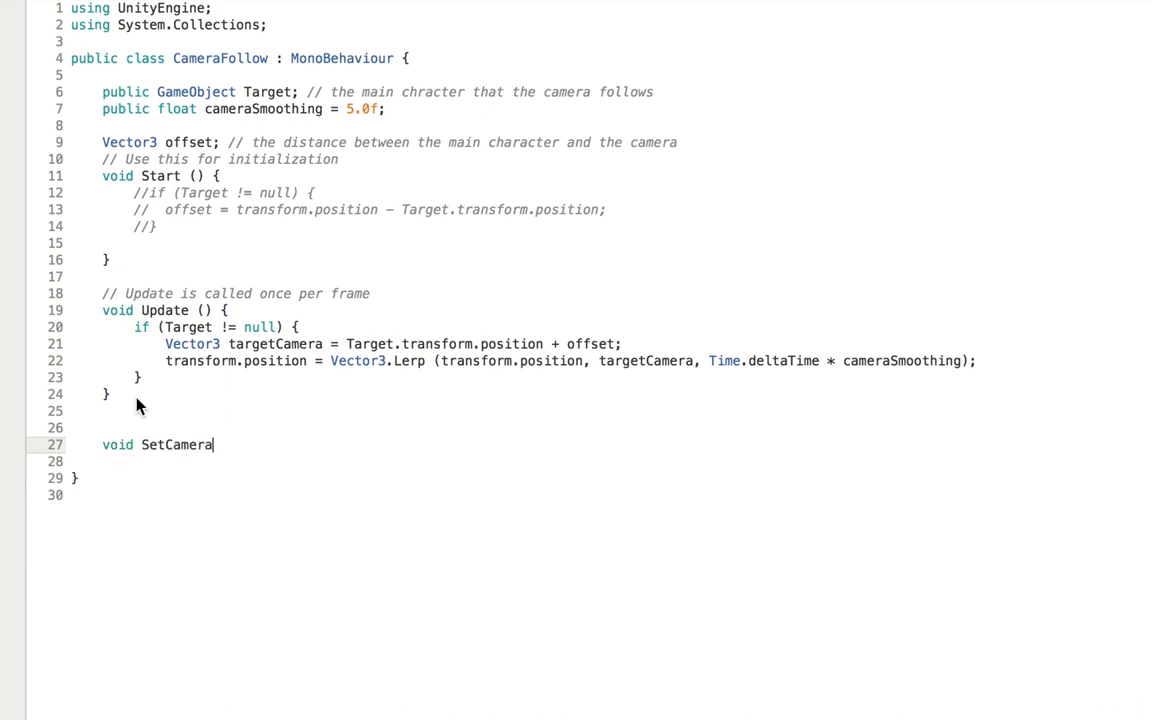
text(Offset)
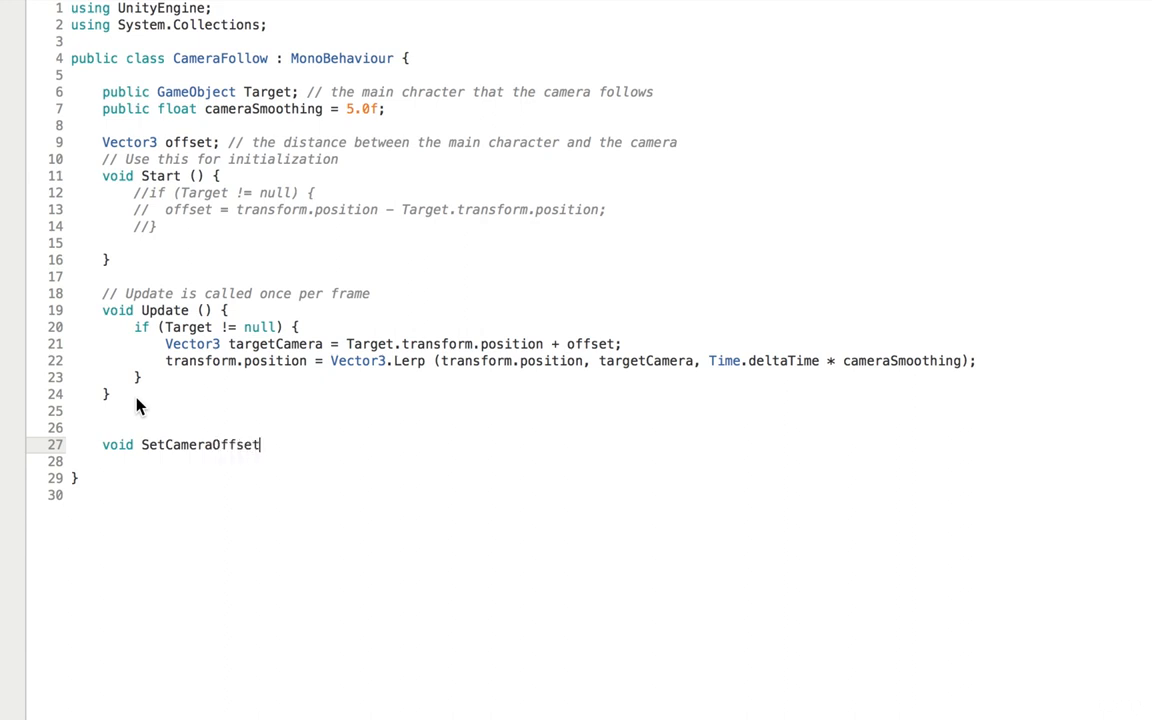
text((Vec)
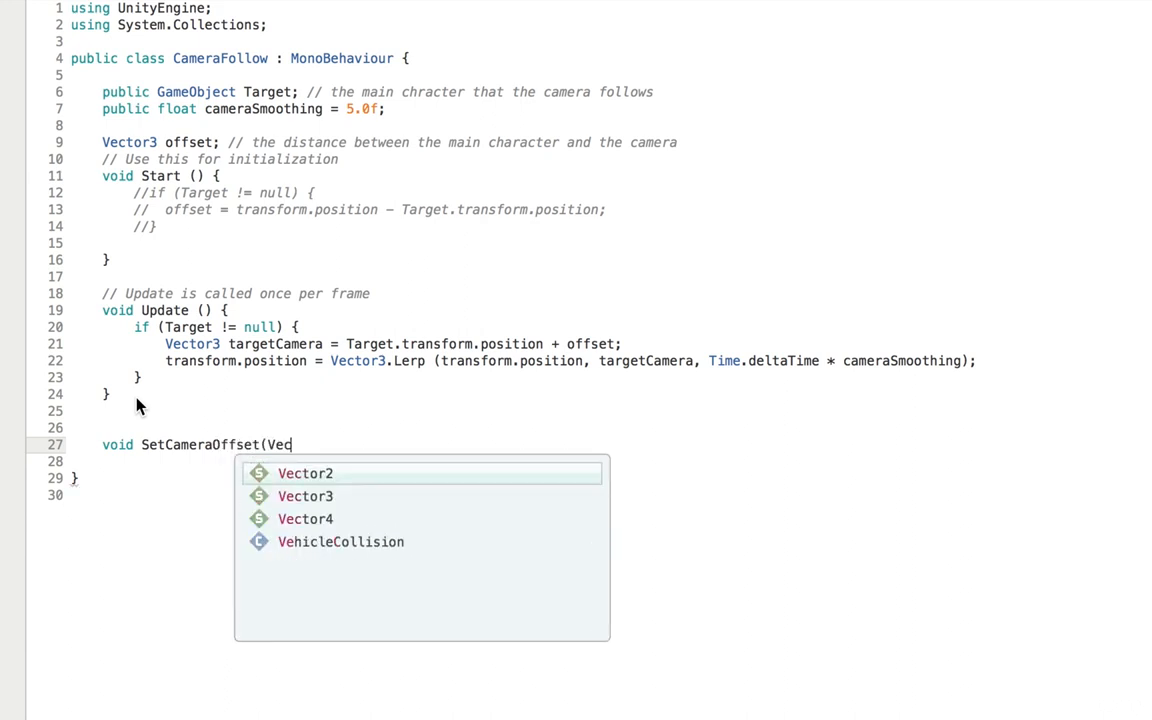
text(Vector3 of)
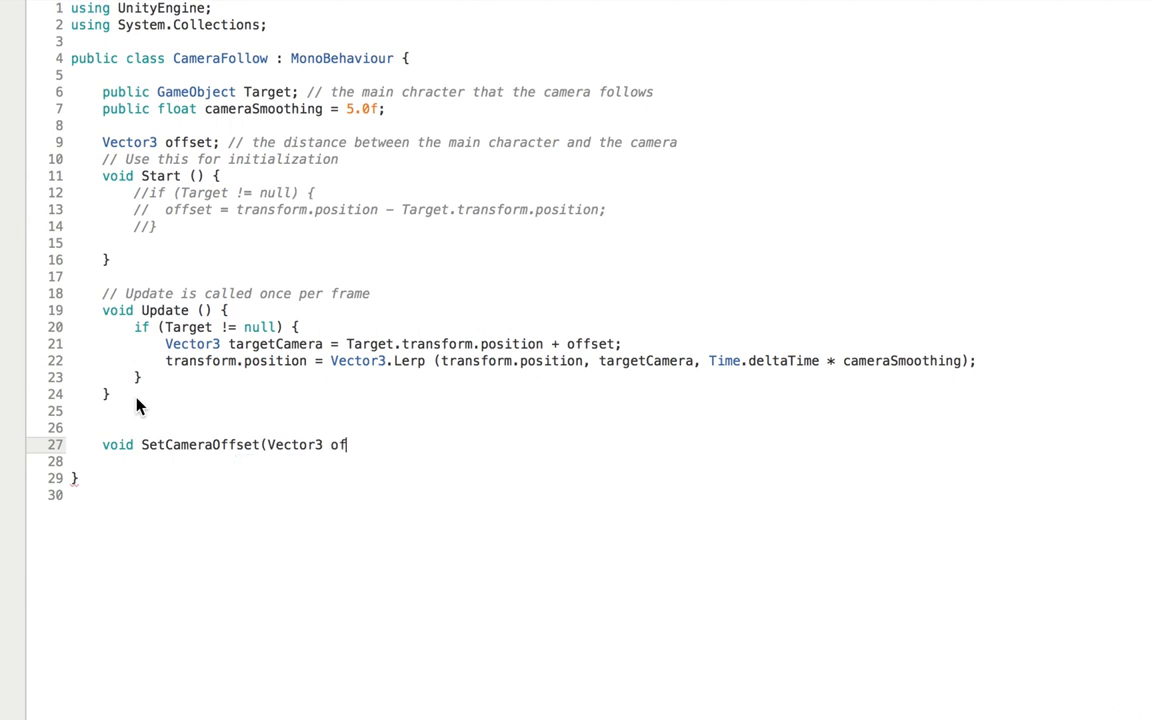
text(fset){)
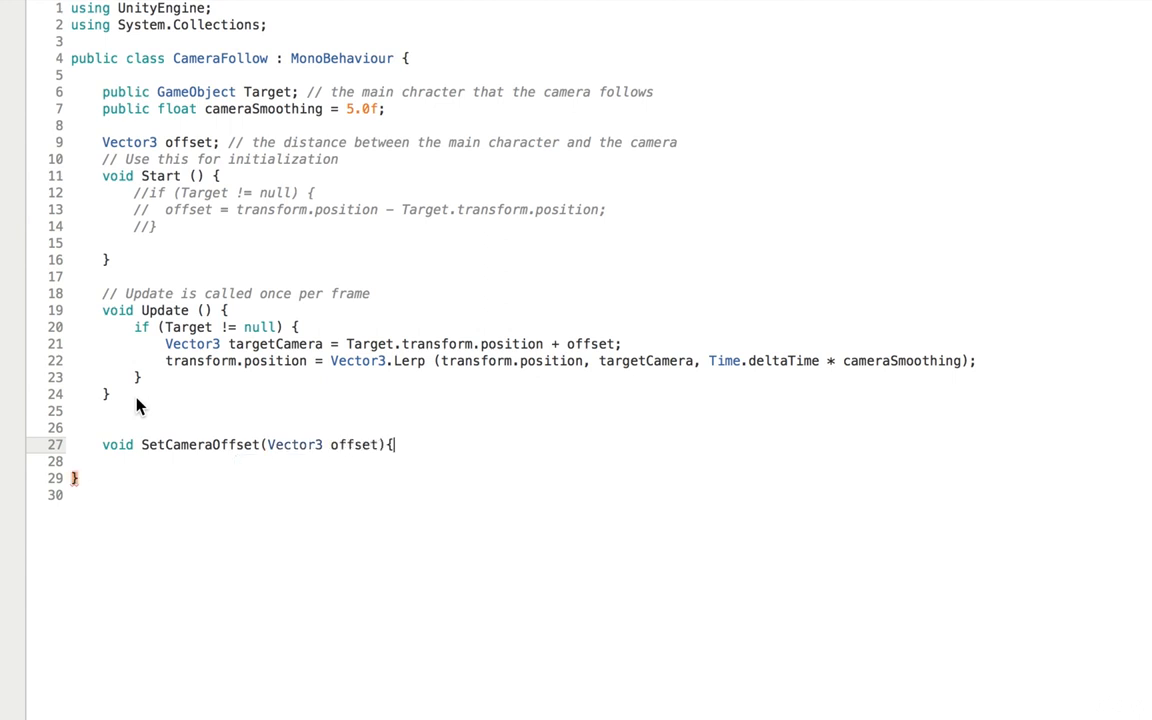
Set this.offset = this.transform.position - offset; and make the method public.
key(Enter)
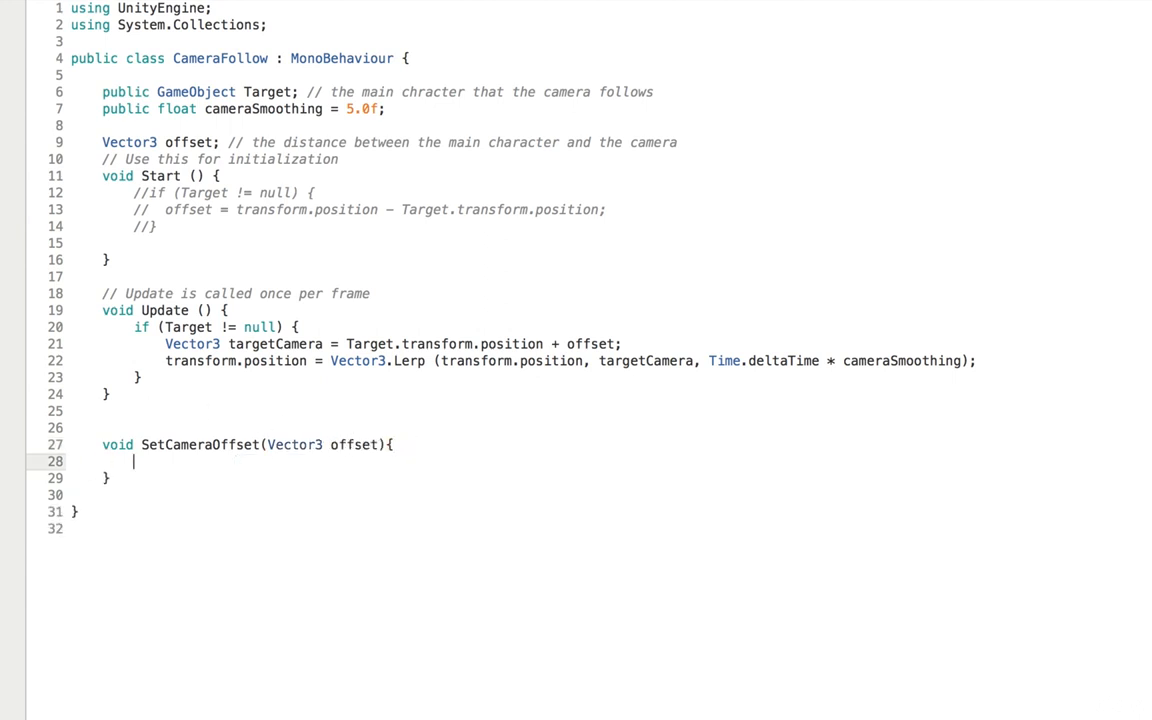
text(this.offs)
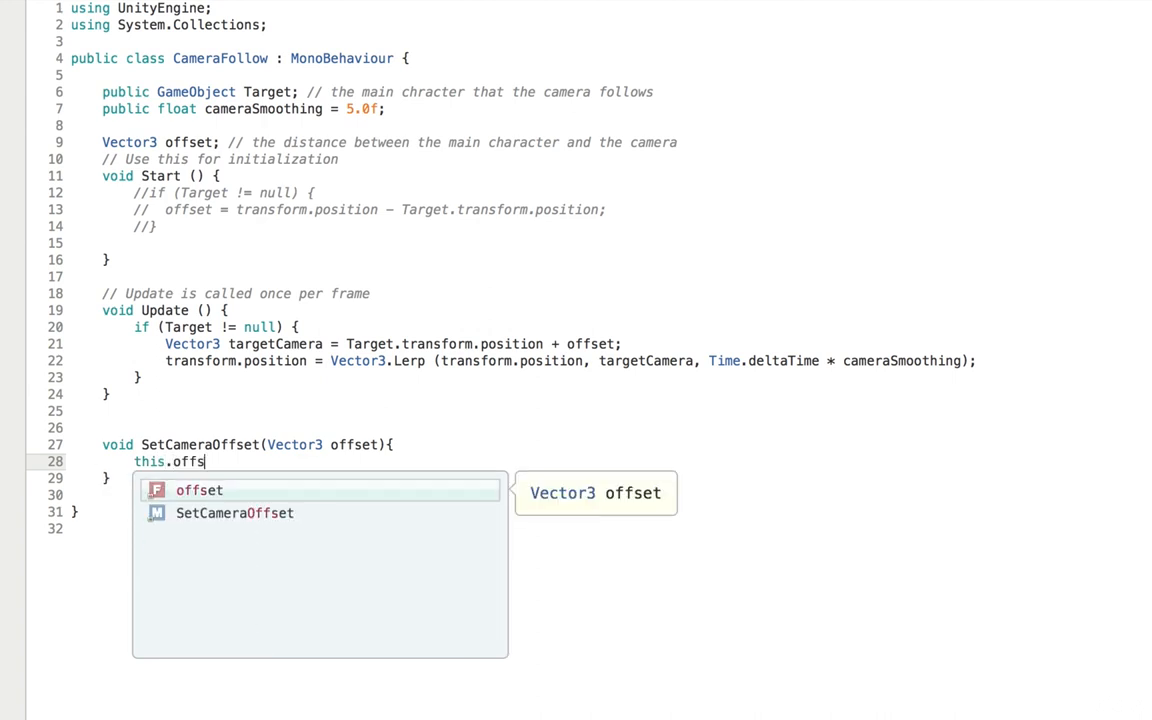
key(Tab)
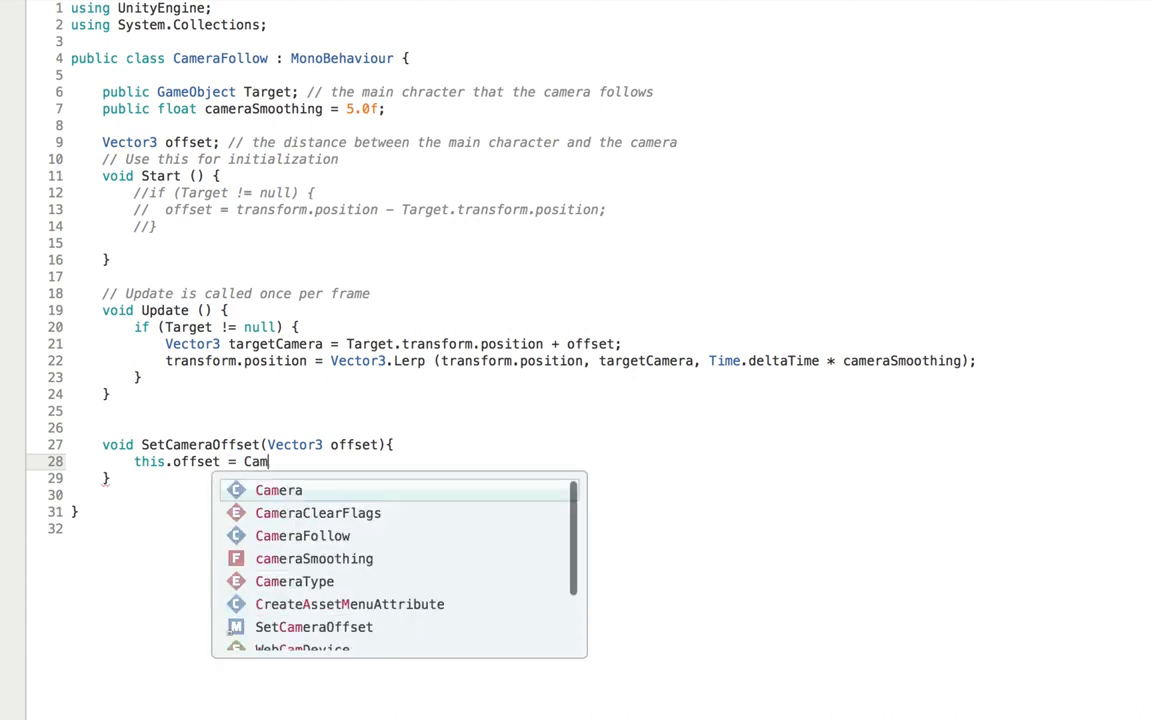
text(era.tr)
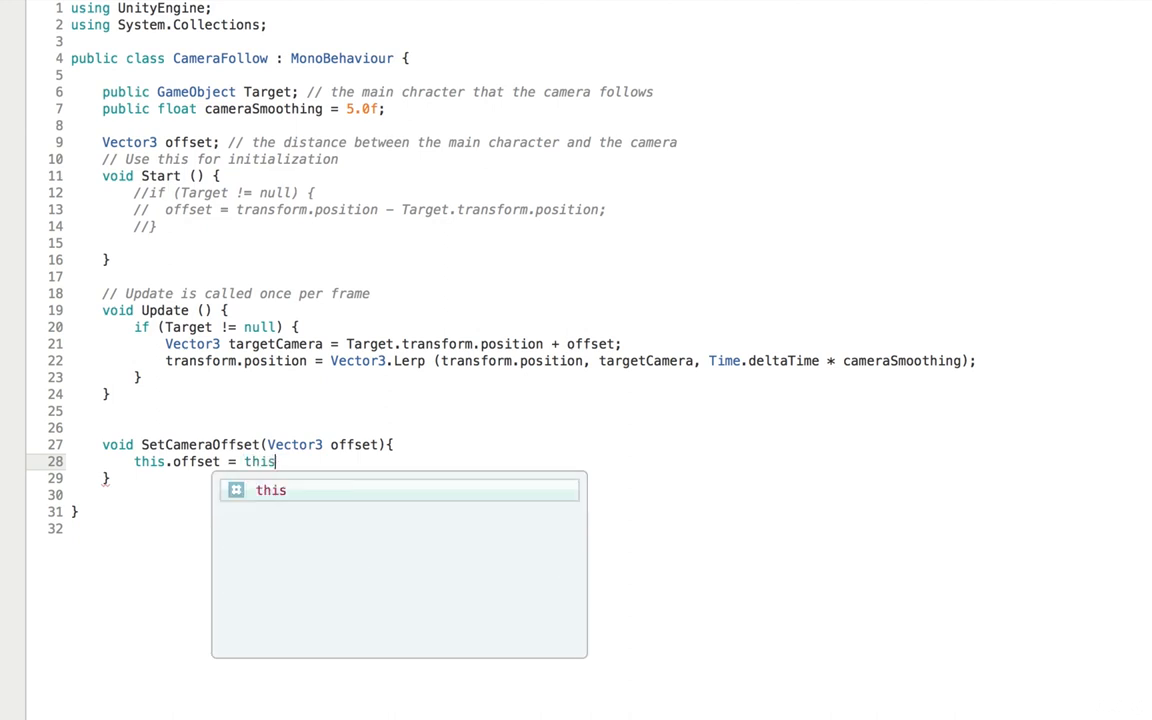
text(.transform)
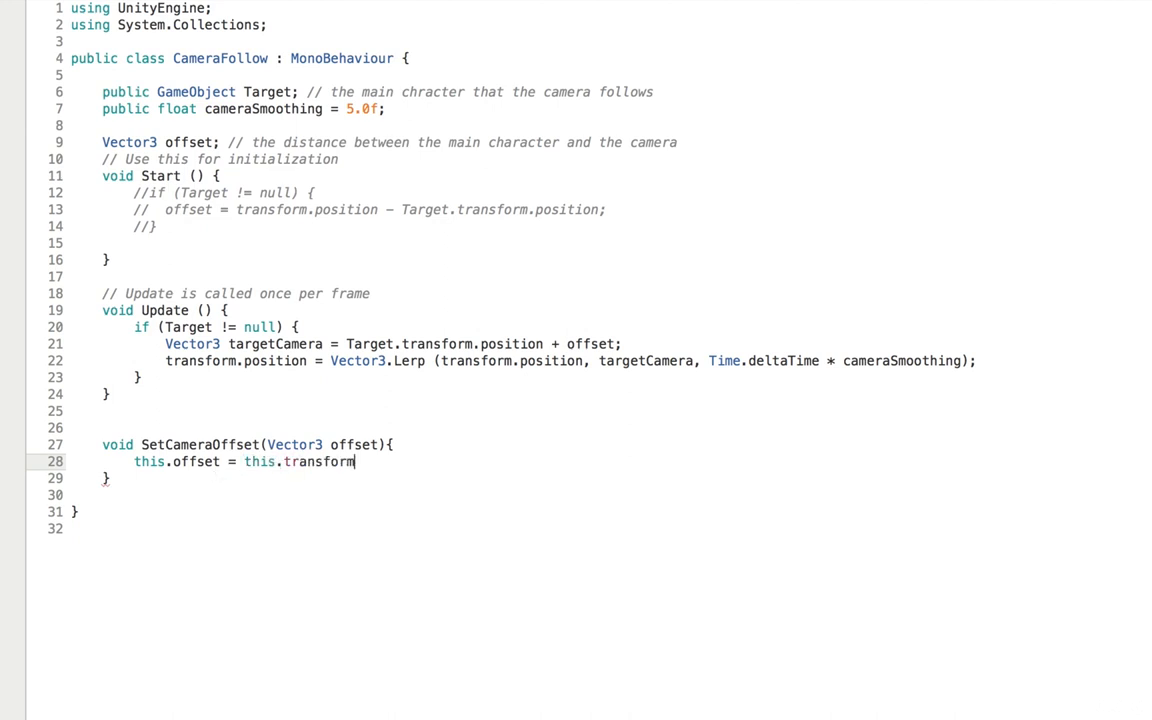
text(.position =)
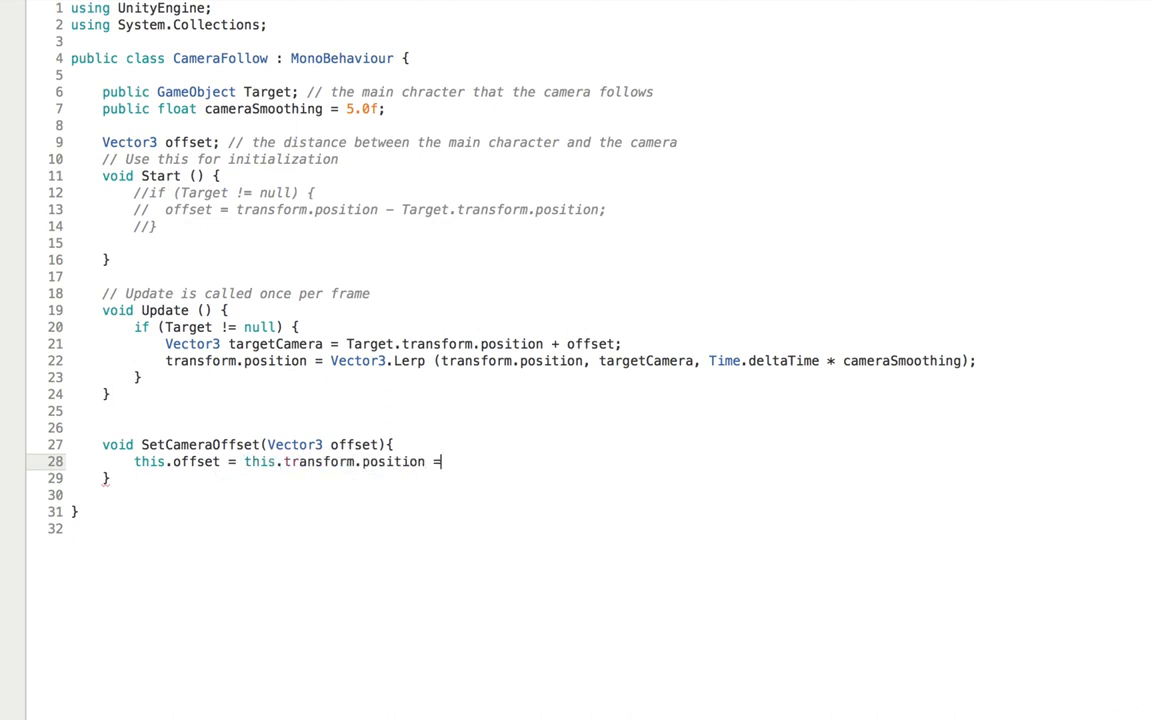
text(- o)
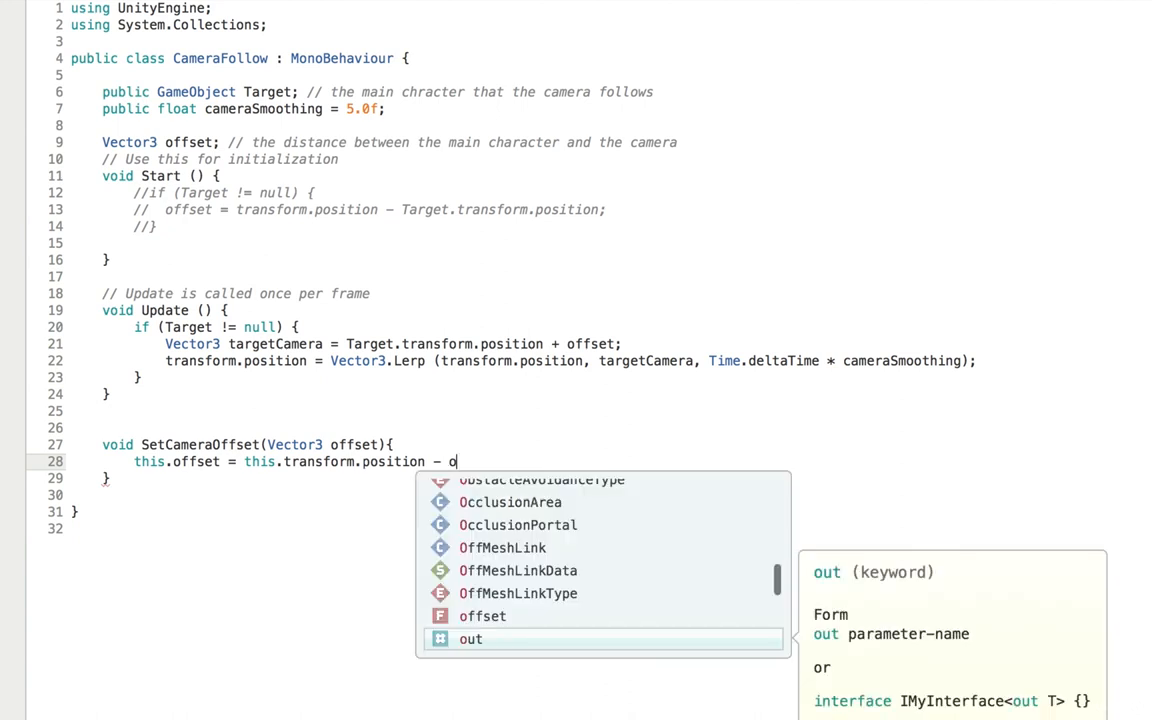
text(ffset;)
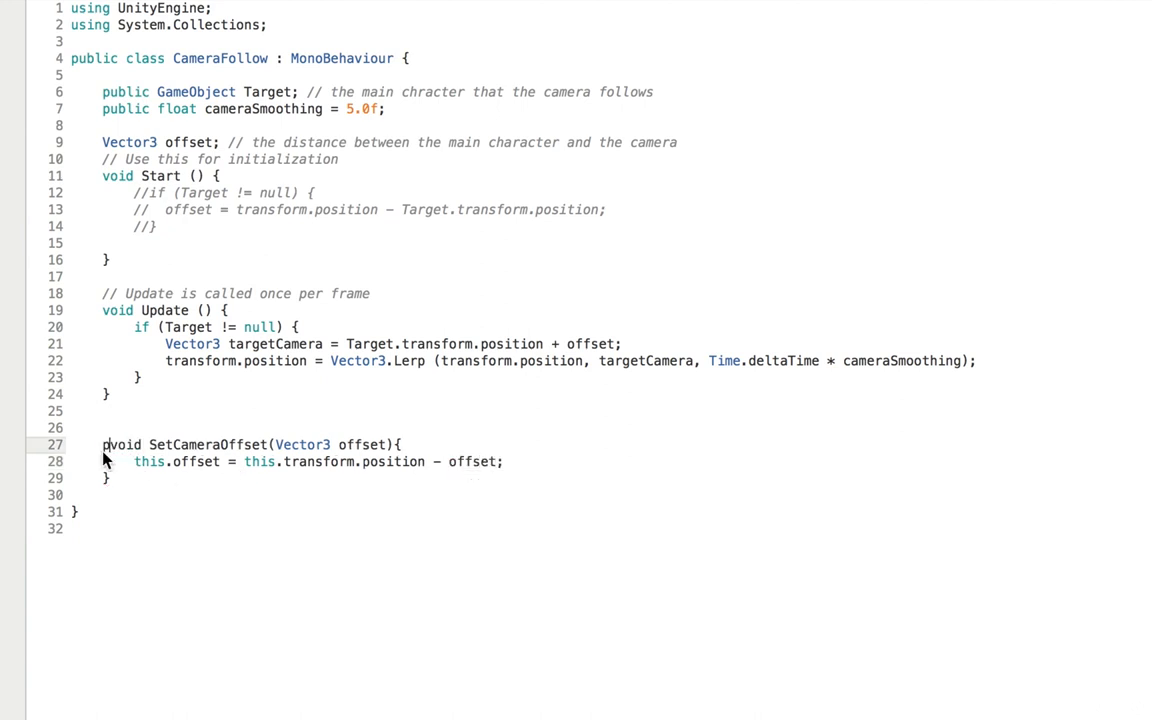
text(ublic)
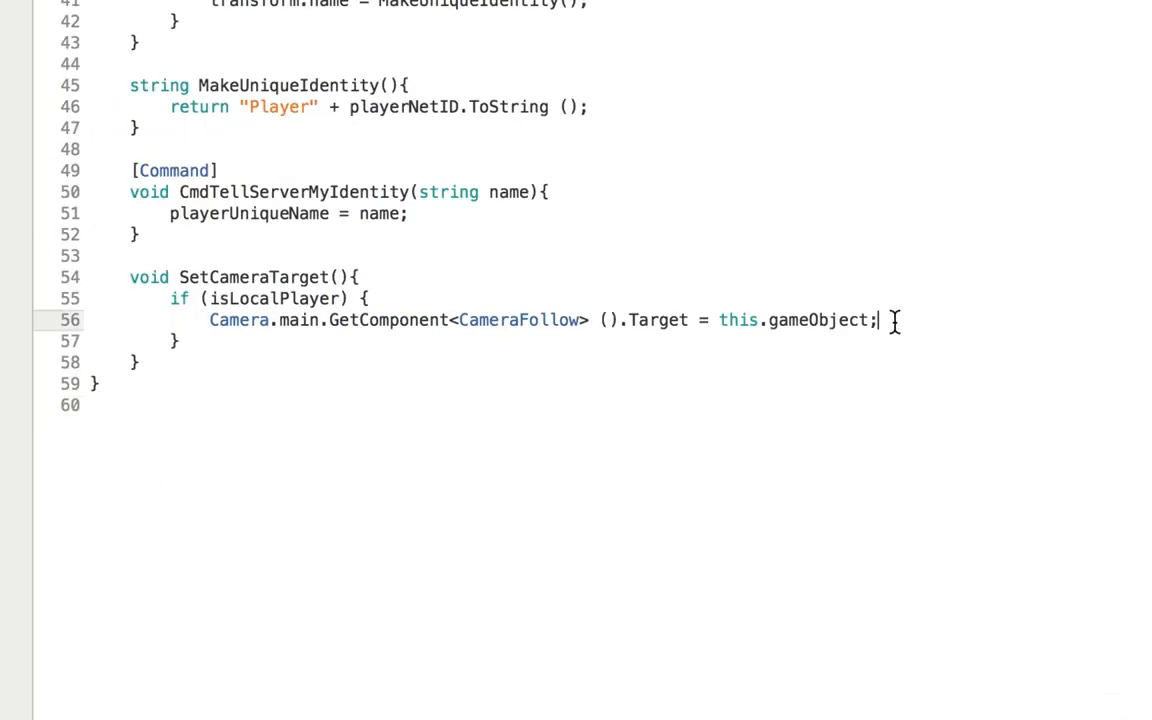
Call CameraFollow's SetCameraOffset(this.gameObject.transform.position) inside the isLocalPlayer block and save.
text(Camera.main.Get)
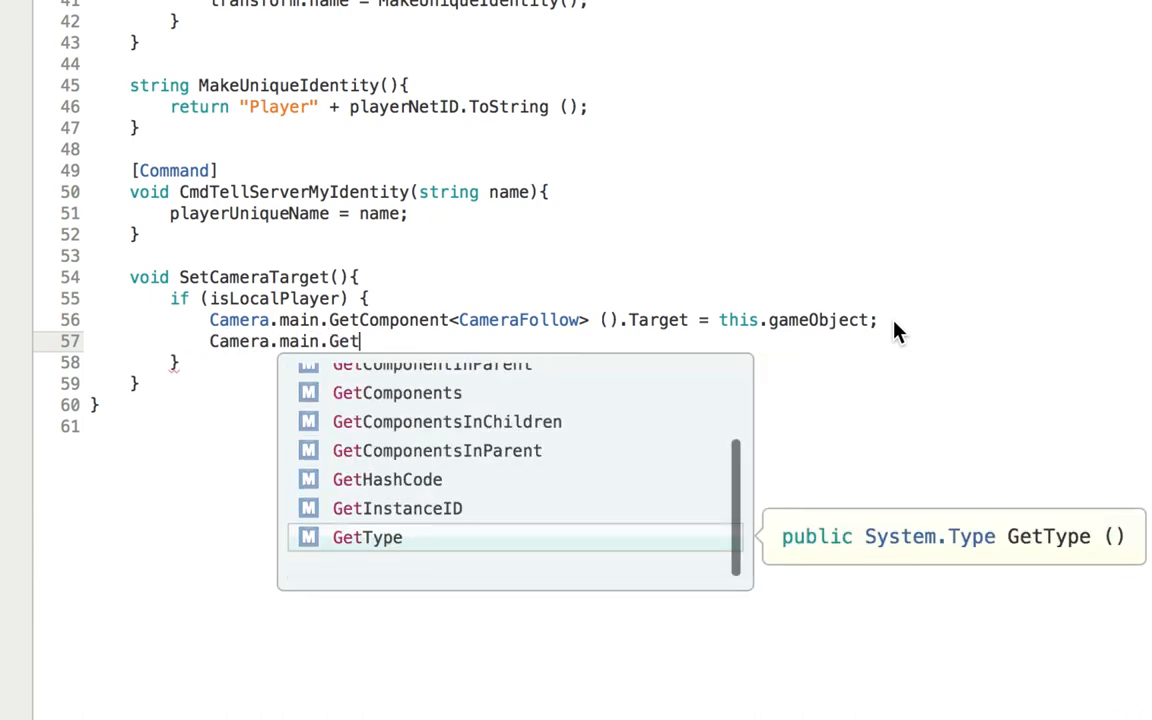
text(Component<)
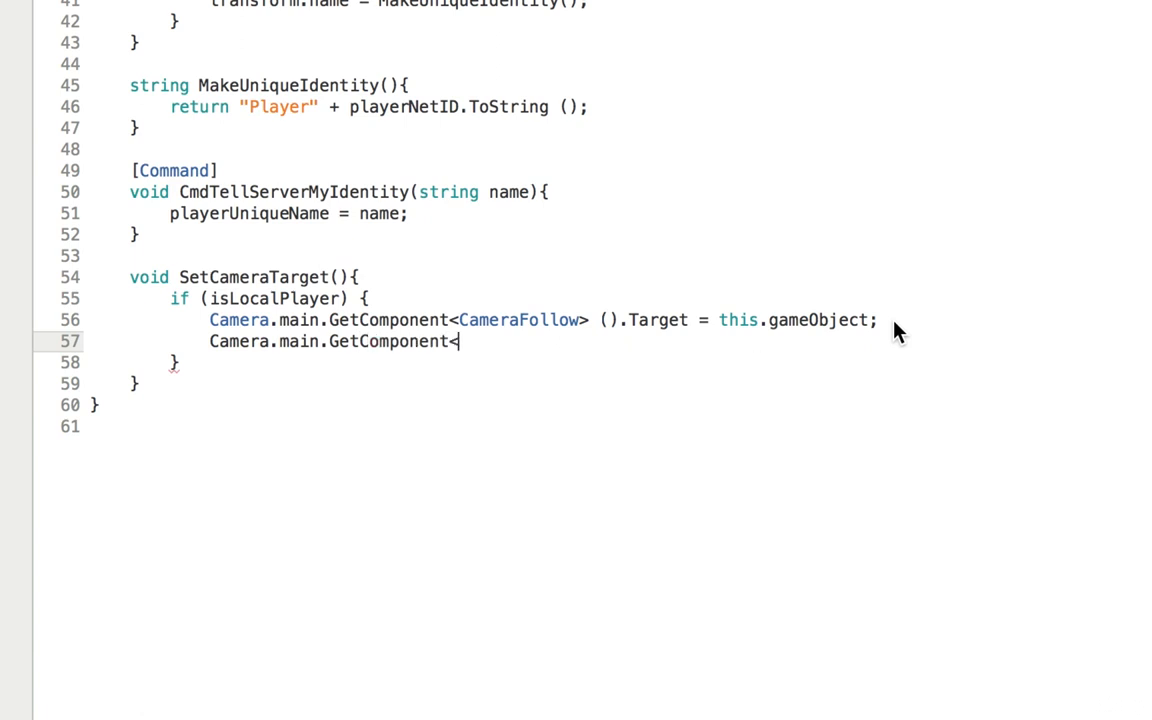
text(CameraFollow>)
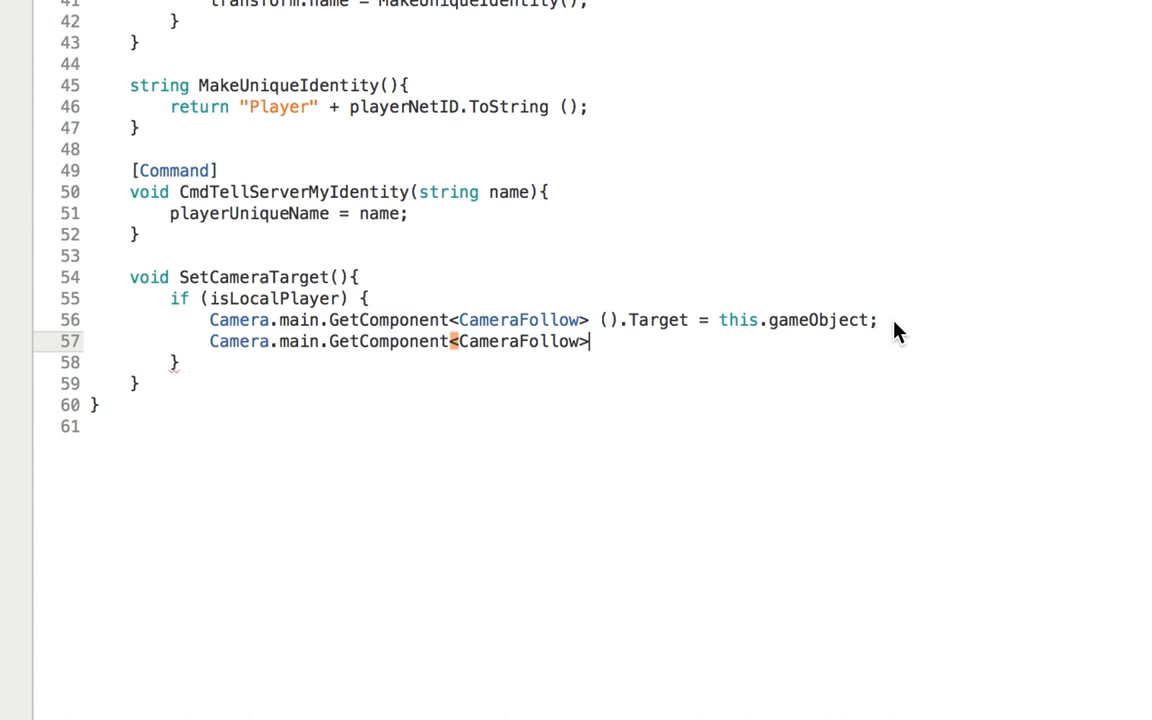
text(().Se)
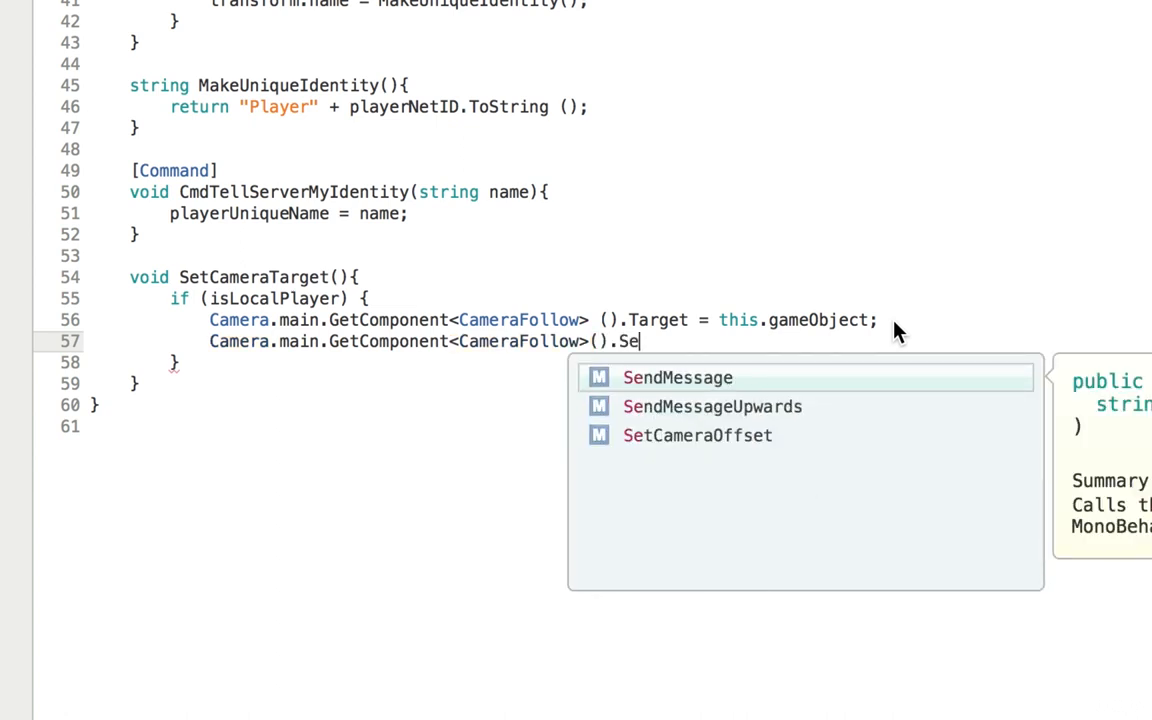
text(tCameraOffset()
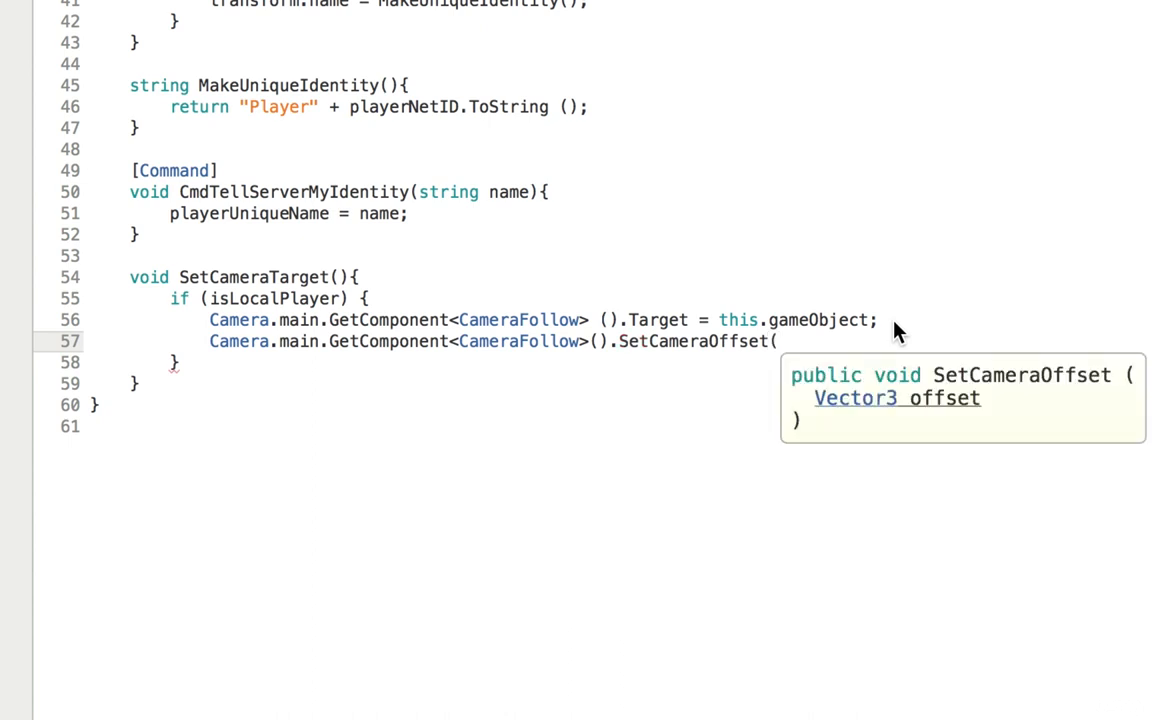
text(this.gameObject.transform.)
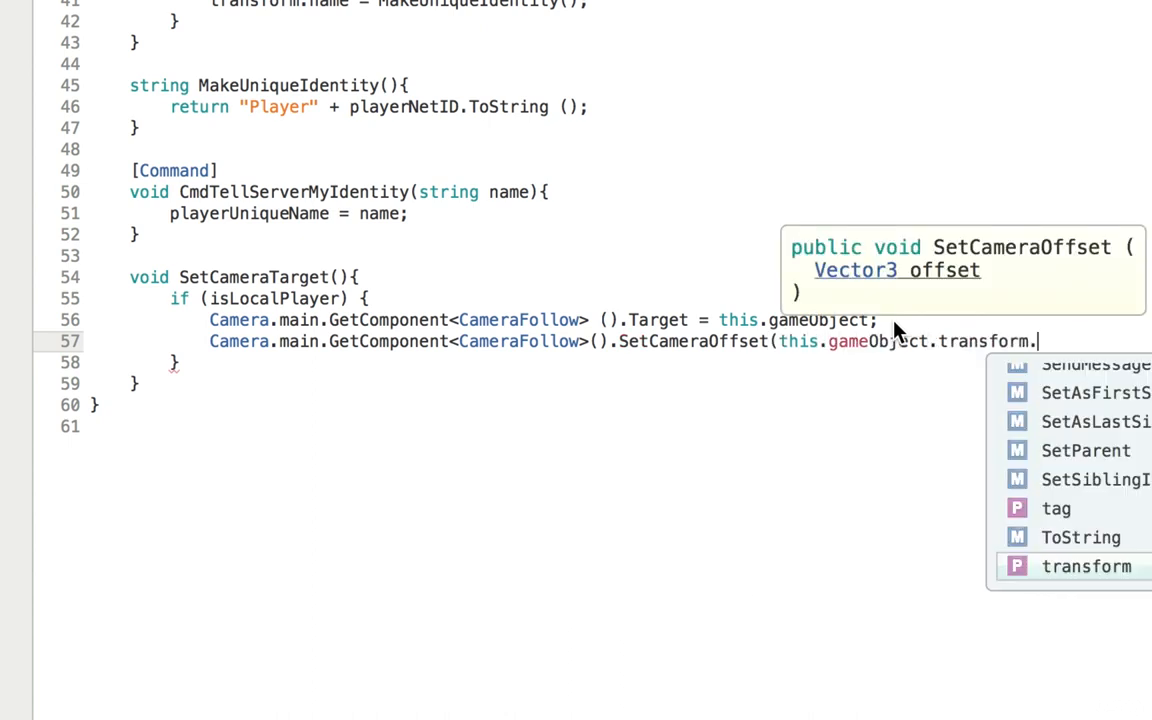
text(position);)
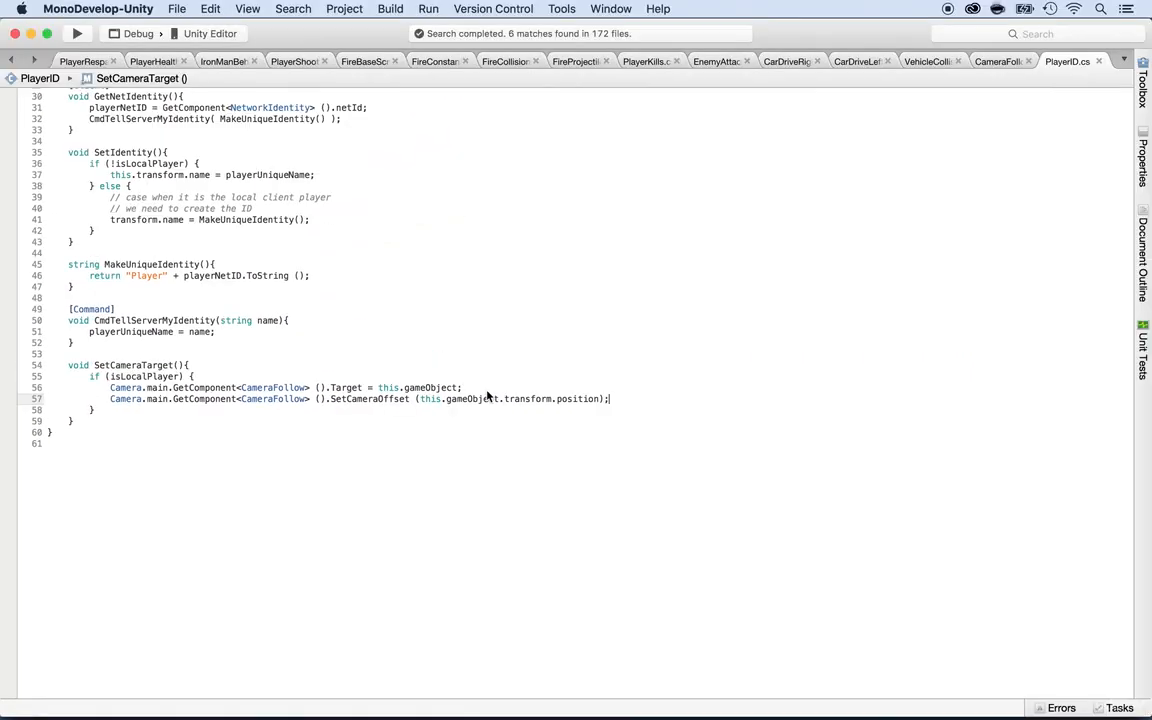
key(cmd+tab)
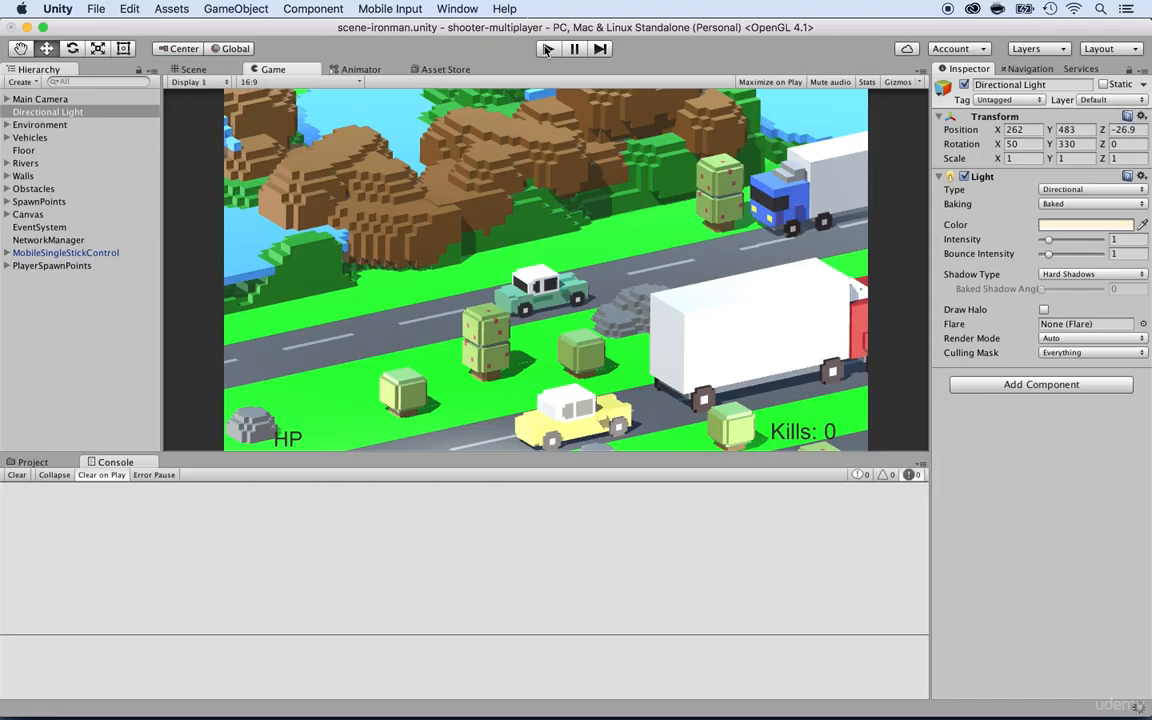
Play the game in the editor and host a LAN match so the player spawns.
click(544, 50)
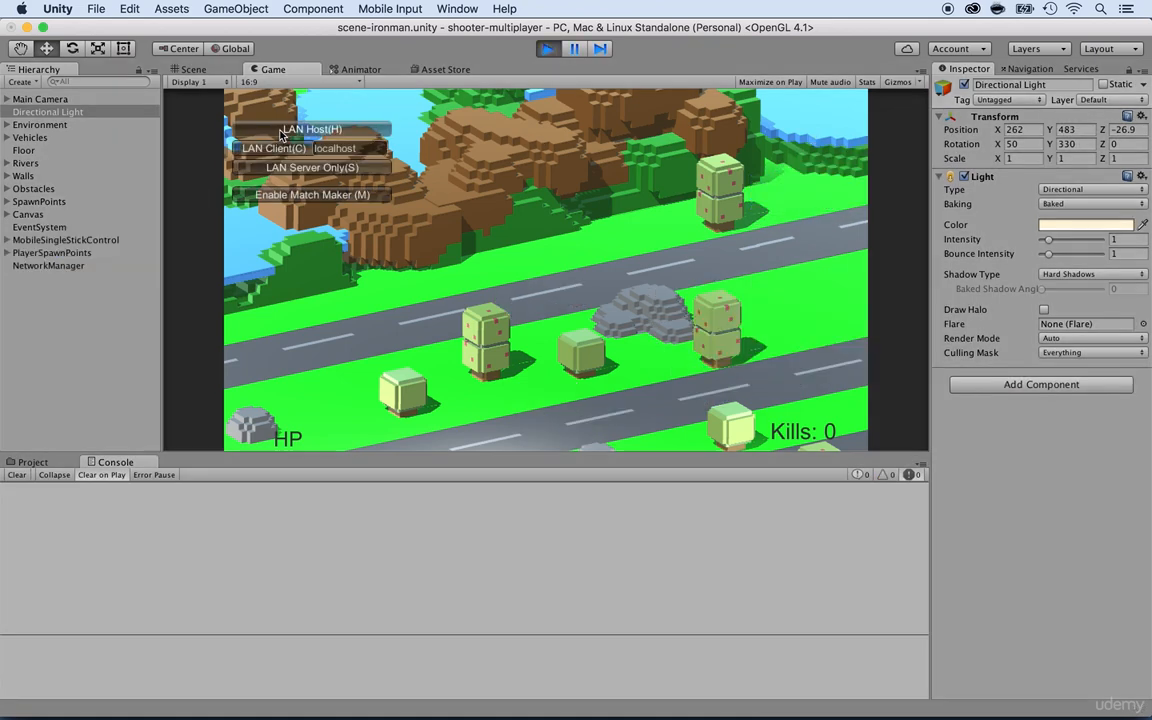
click(312, 130)
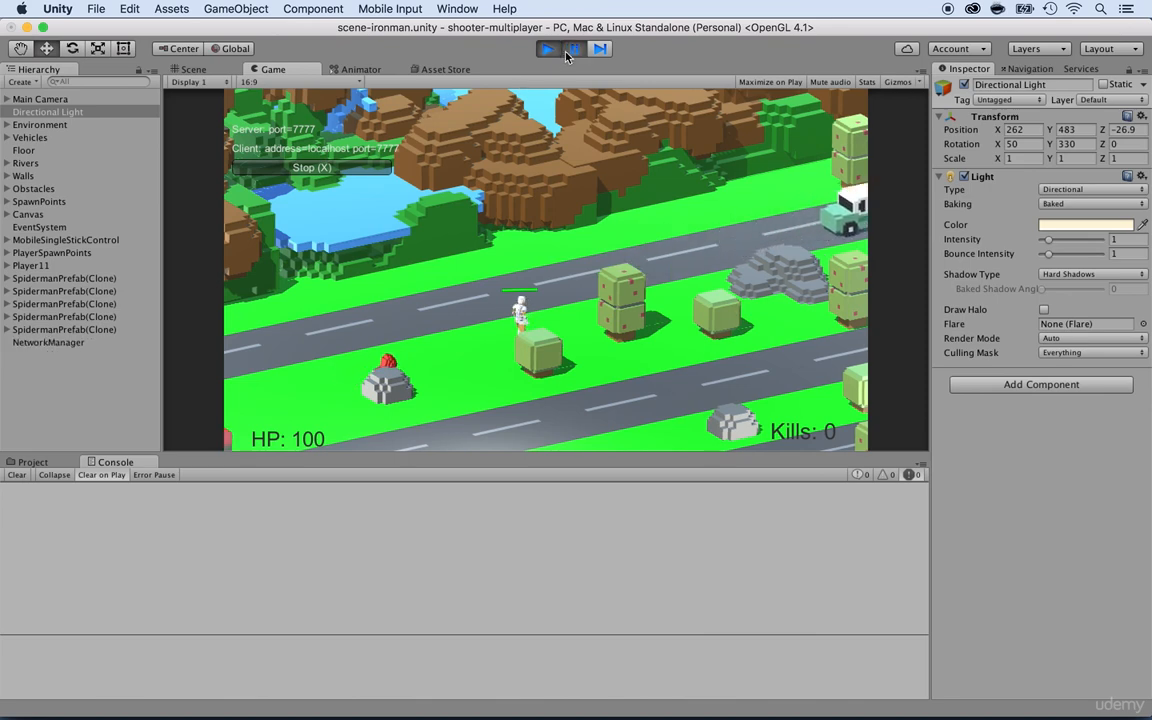
On the Directional Light, drag Intensity up and down and lower Bounce Intensity to 0.7.
click(48, 112)
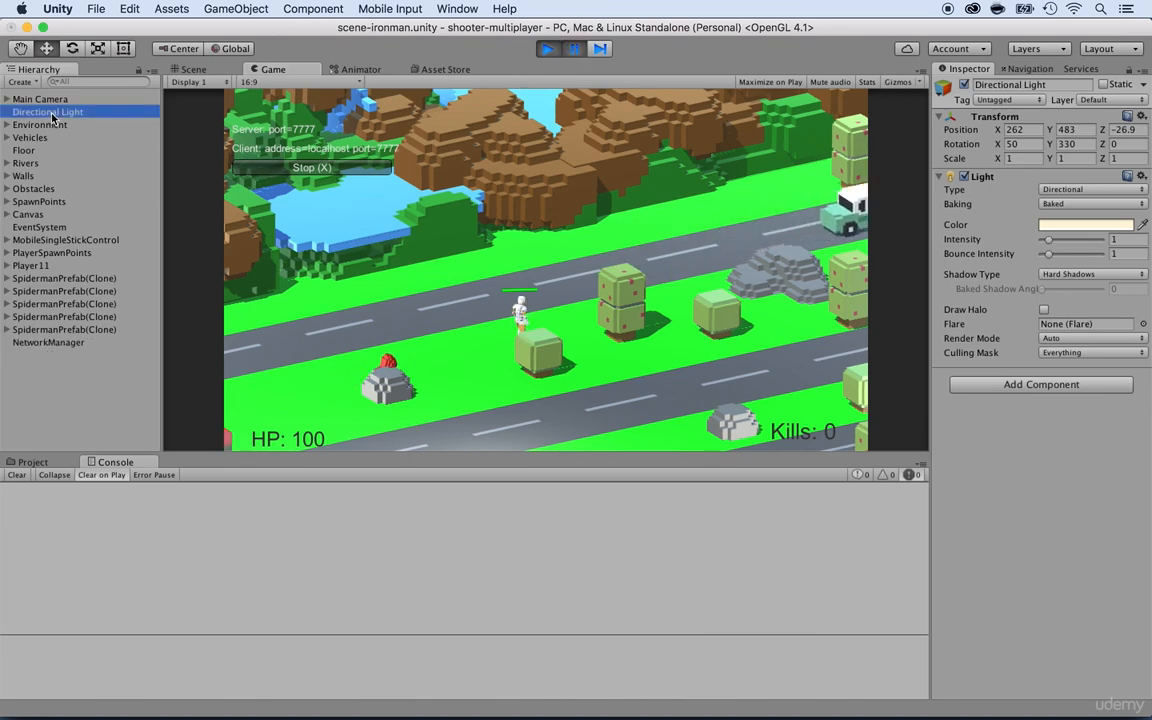
drag(1048, 240, 1076, 240)
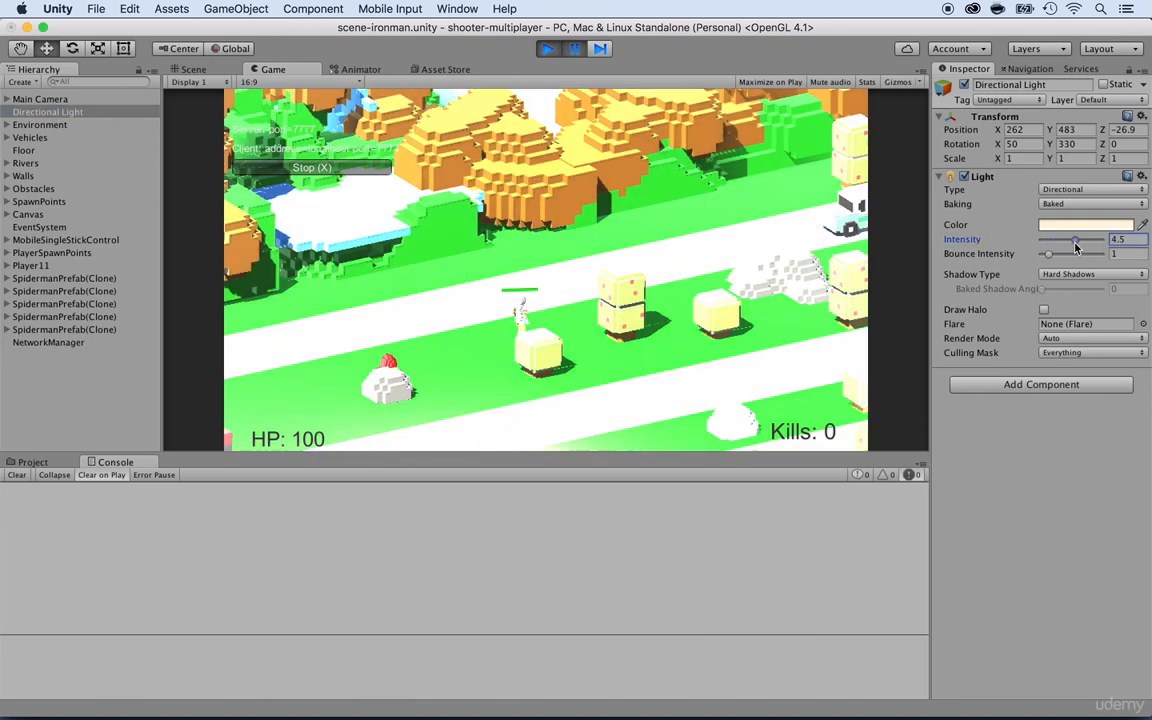
drag(1076, 238, 1050, 238)
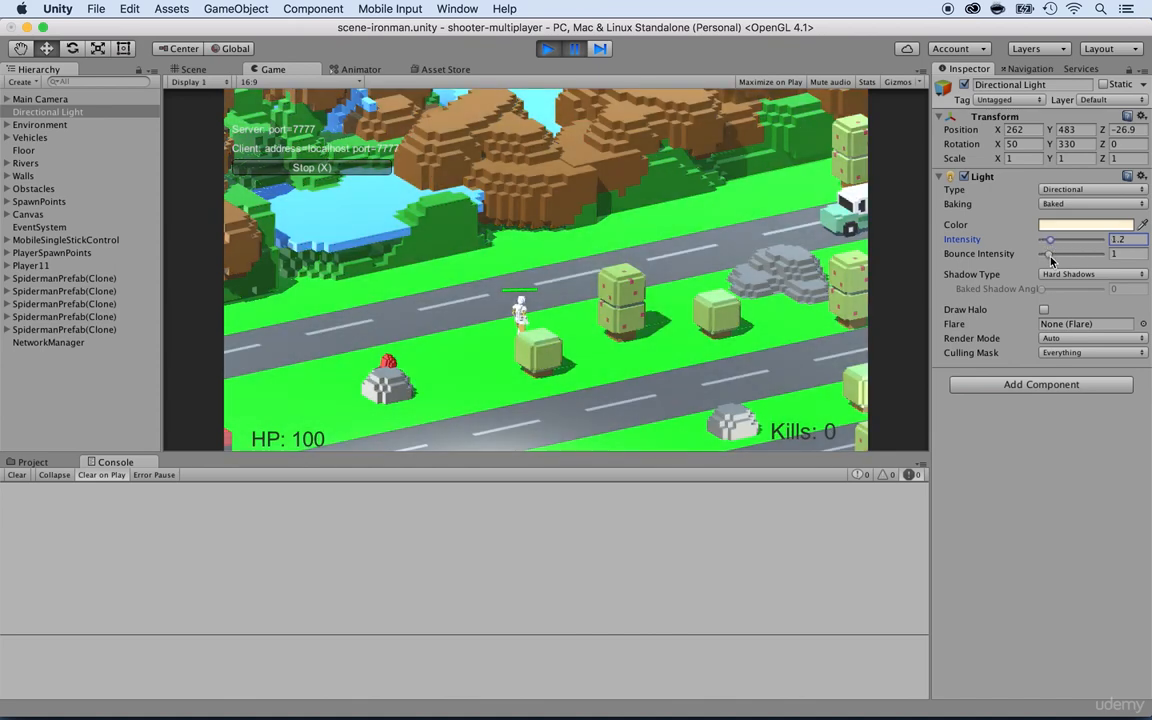
drag(1050, 240, 1058, 240)
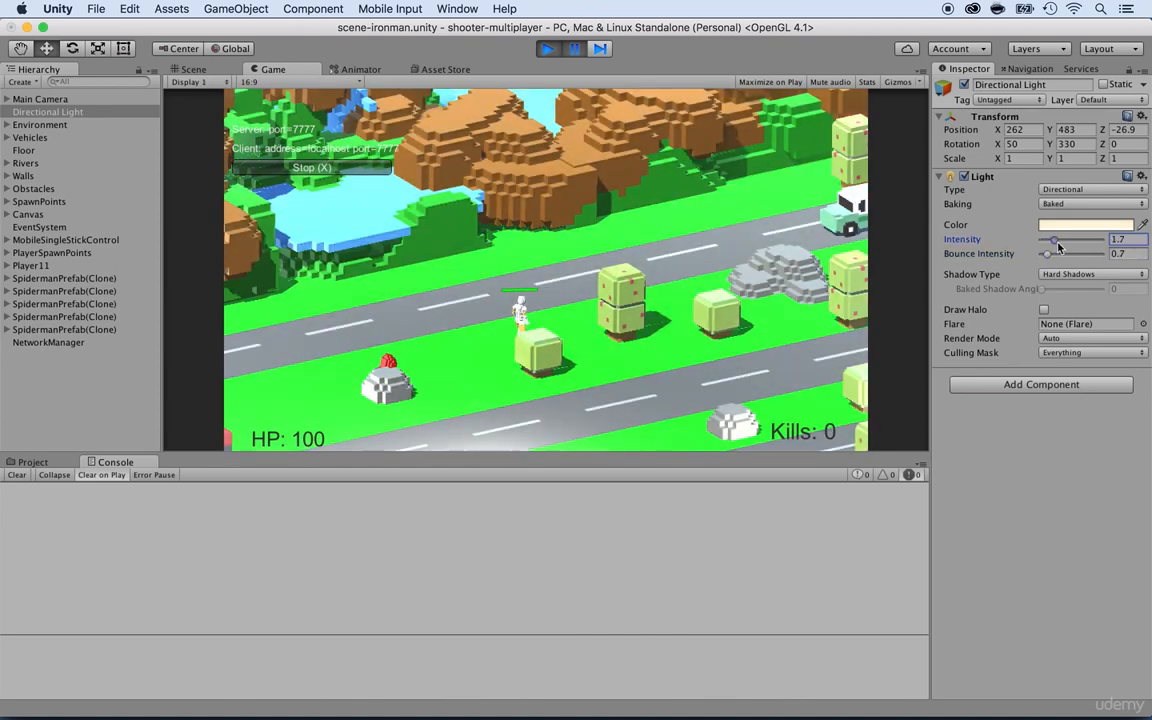
drag(1056, 238, 1084, 238)
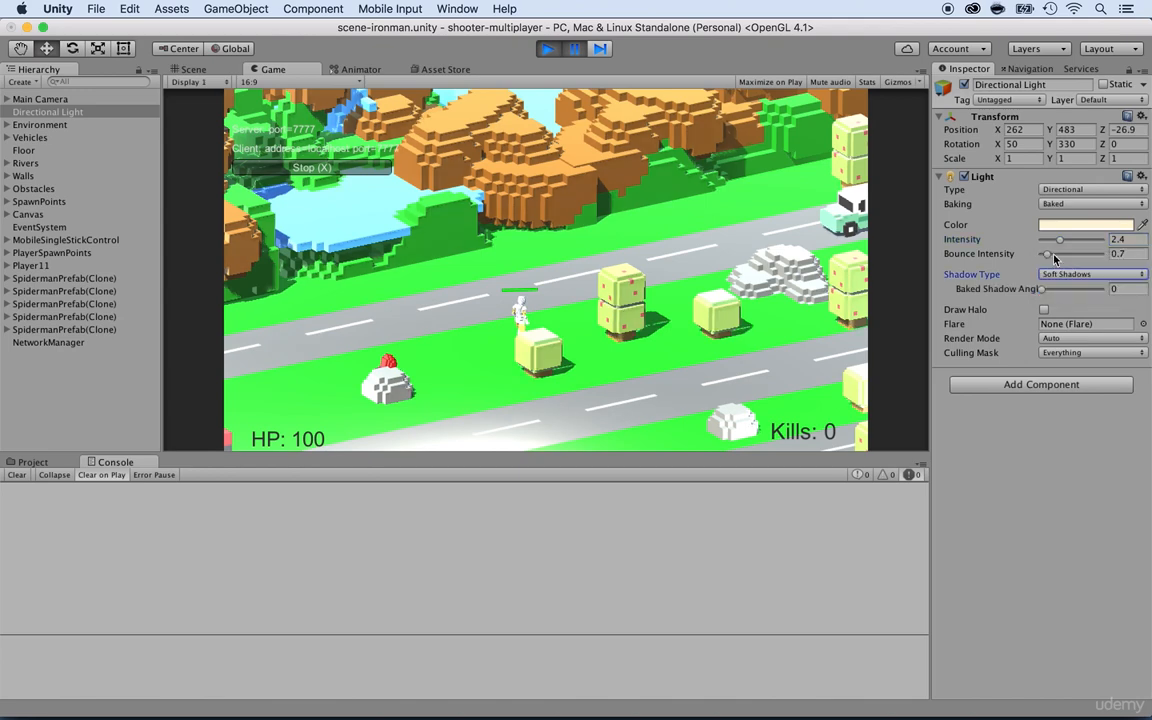
Switch the light to hard shadows, set Intensity to 1, and check the Color picker.
click(1088, 274)
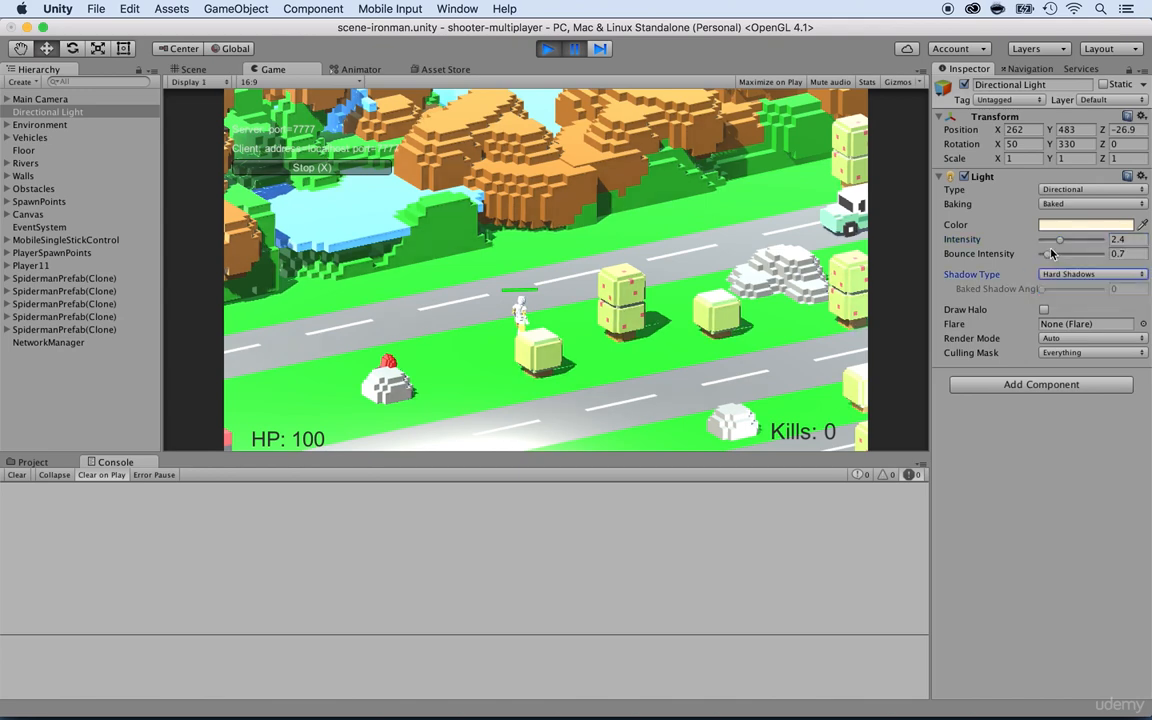
click(1116, 240)
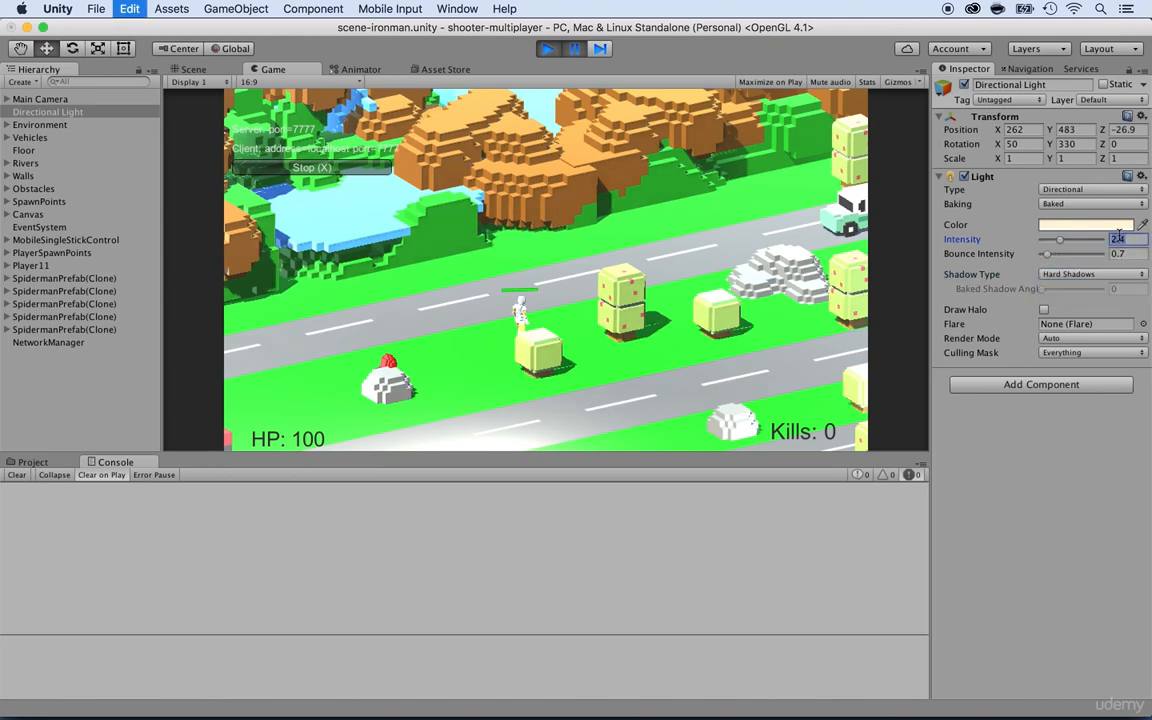
click(1084, 224)
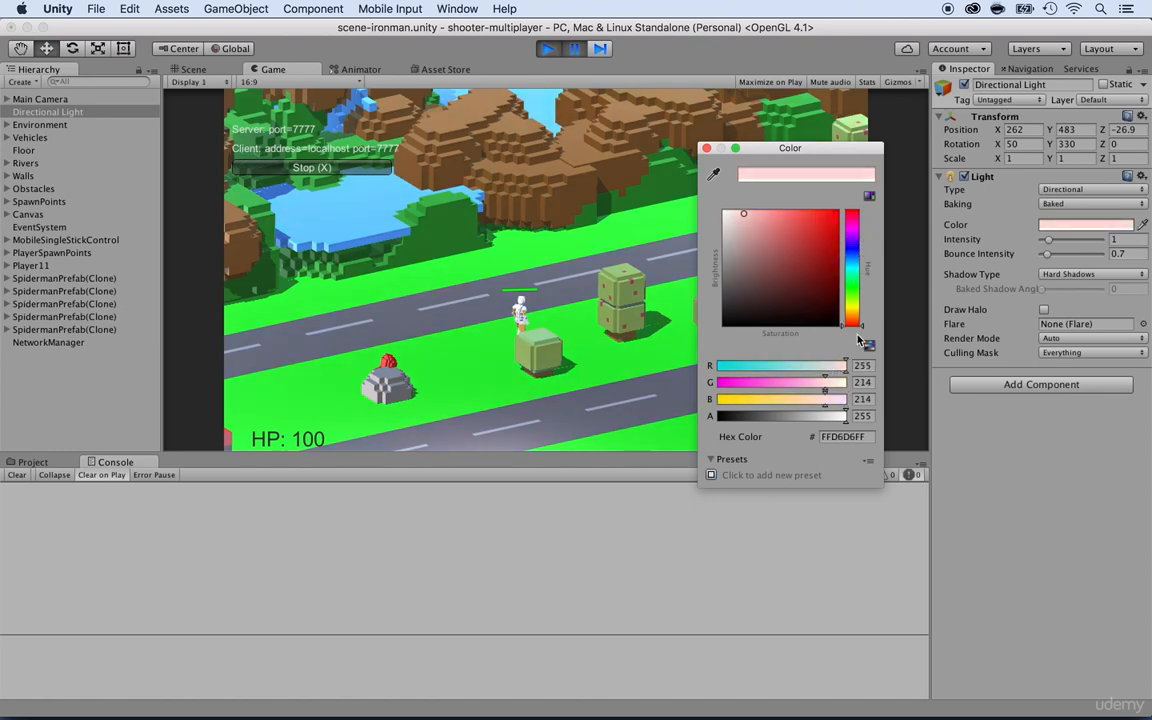
click(706, 148)
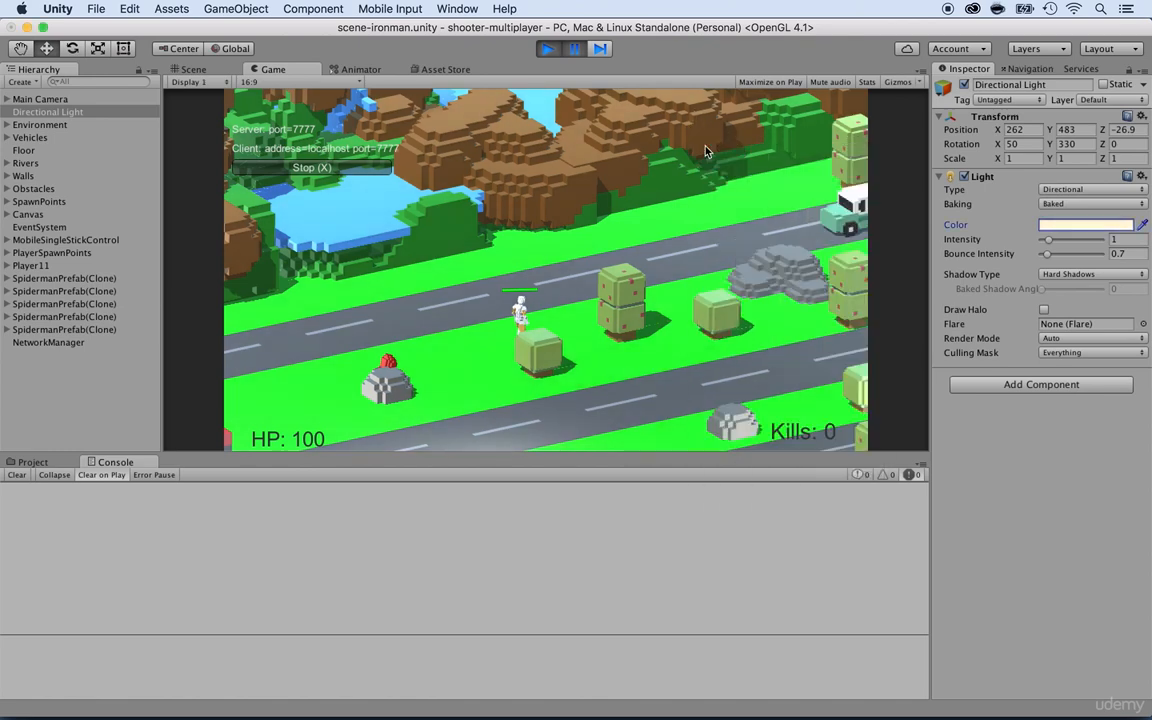
click(40, 98)
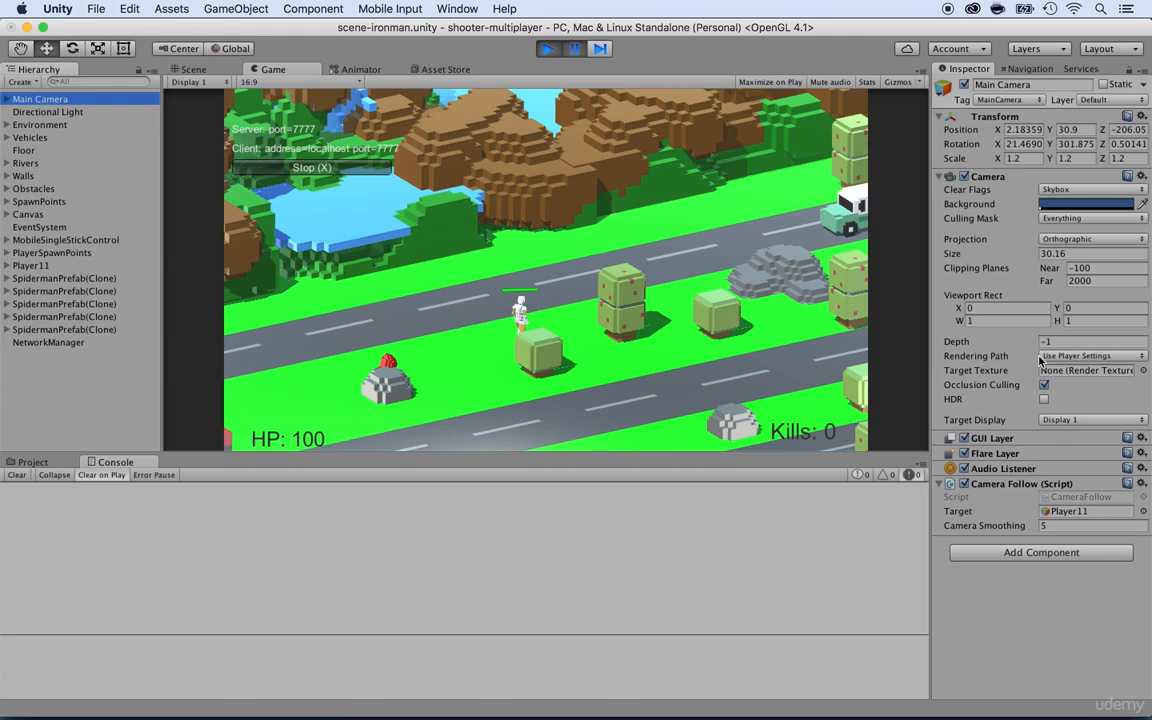
Set the Main Camera's Rendering Path to Legacy Vertex Lit.
click(1090, 356)
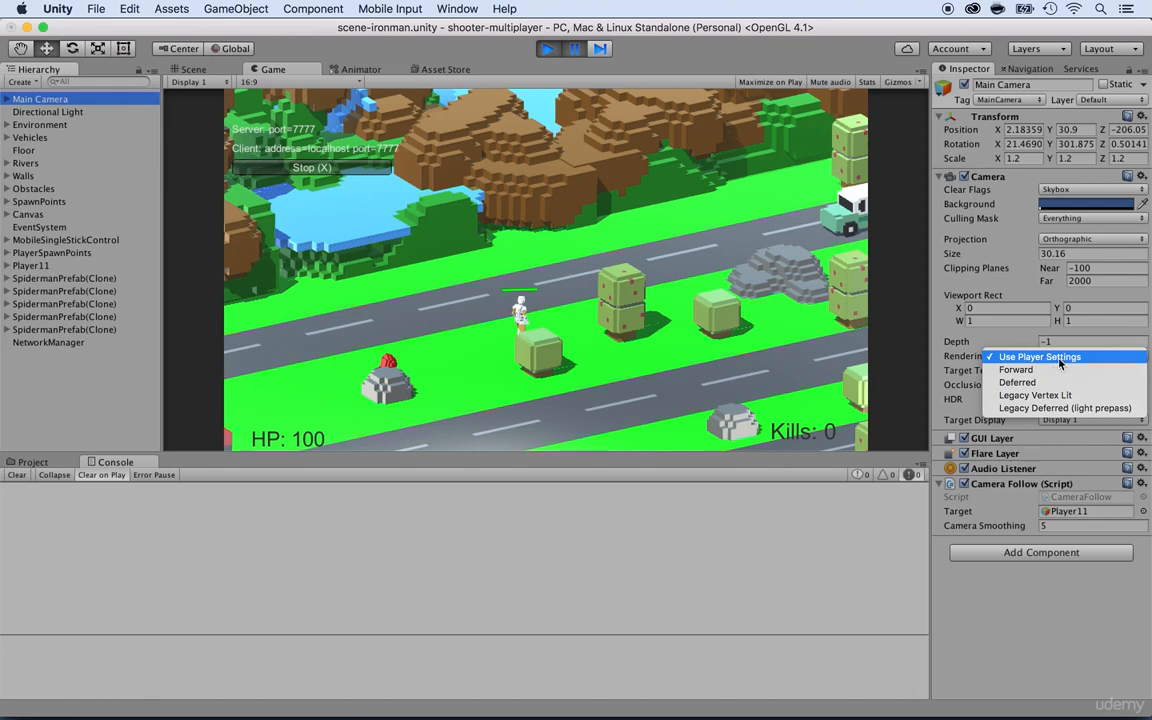
mouse_move(1016, 382)
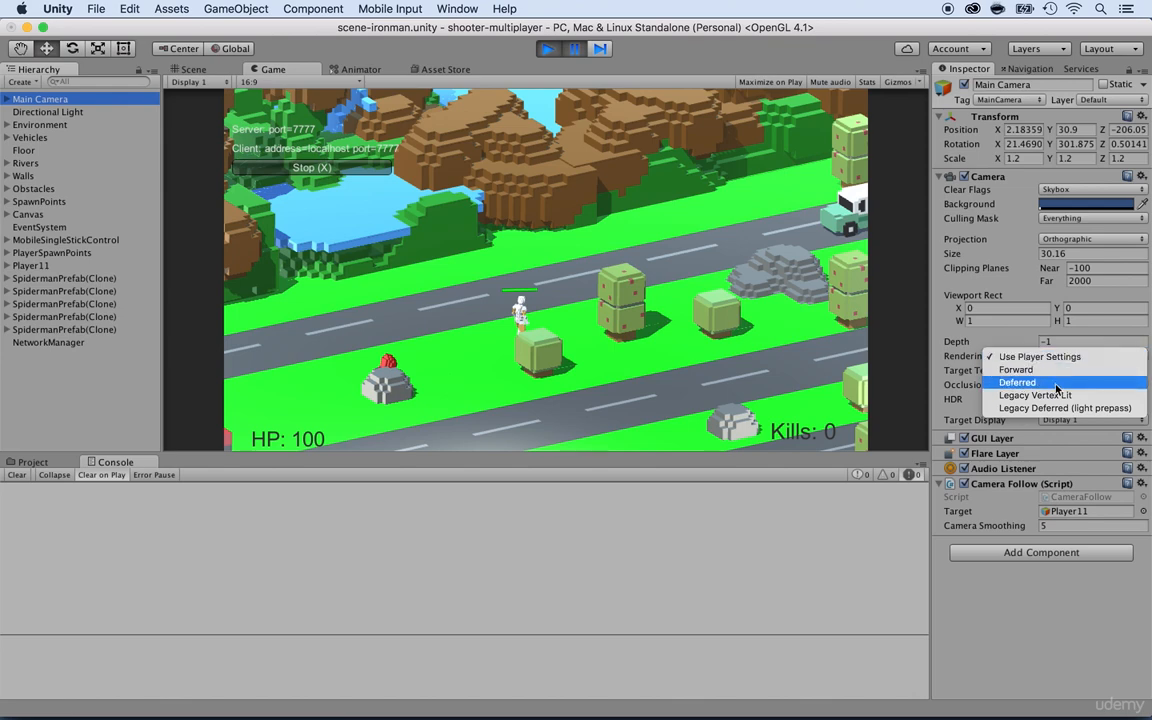
mouse_move(1036, 392)
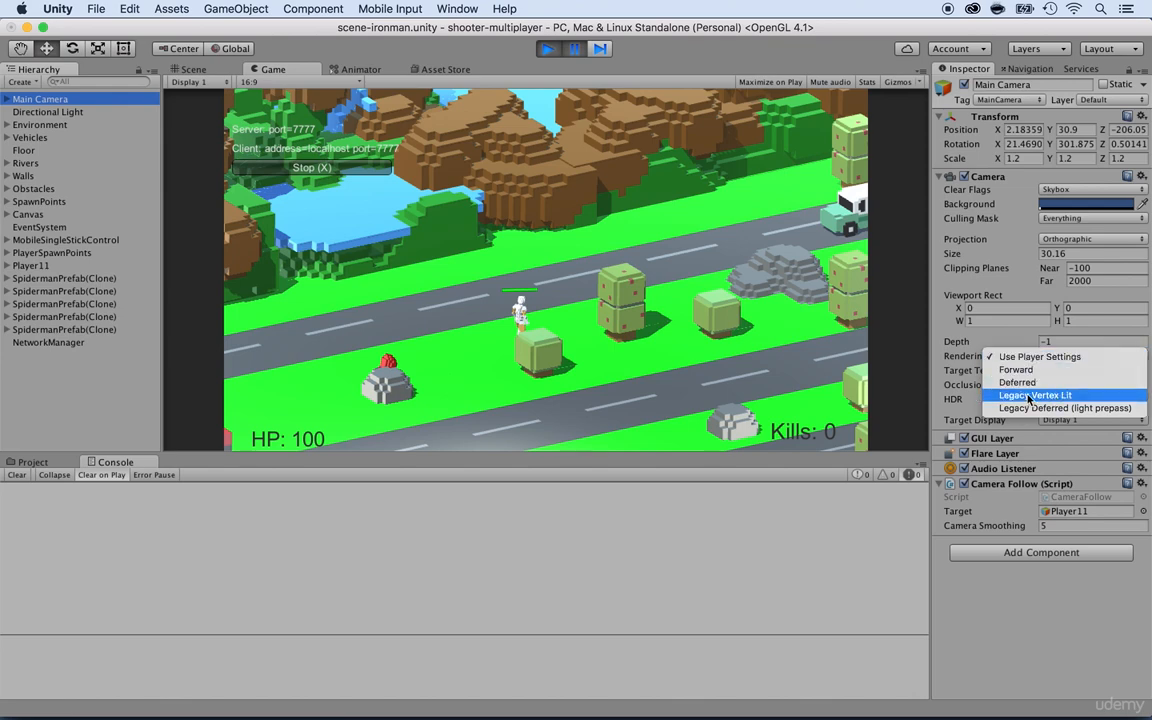
click(1044, 392)
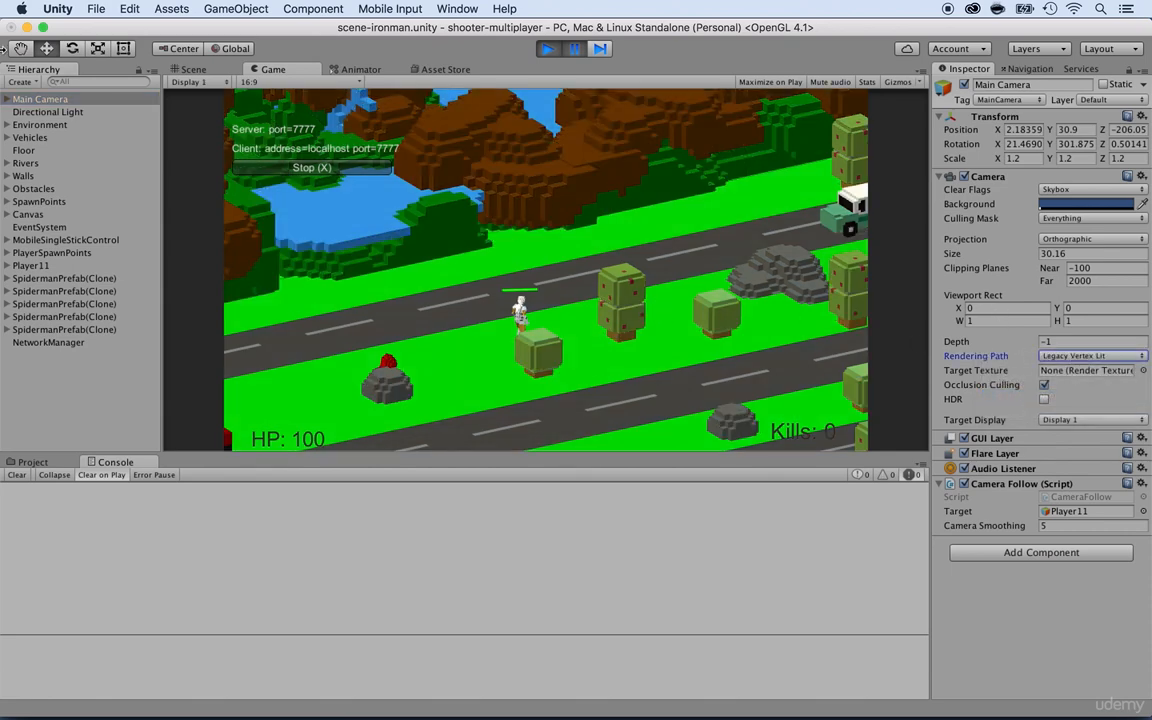
click(48, 112)
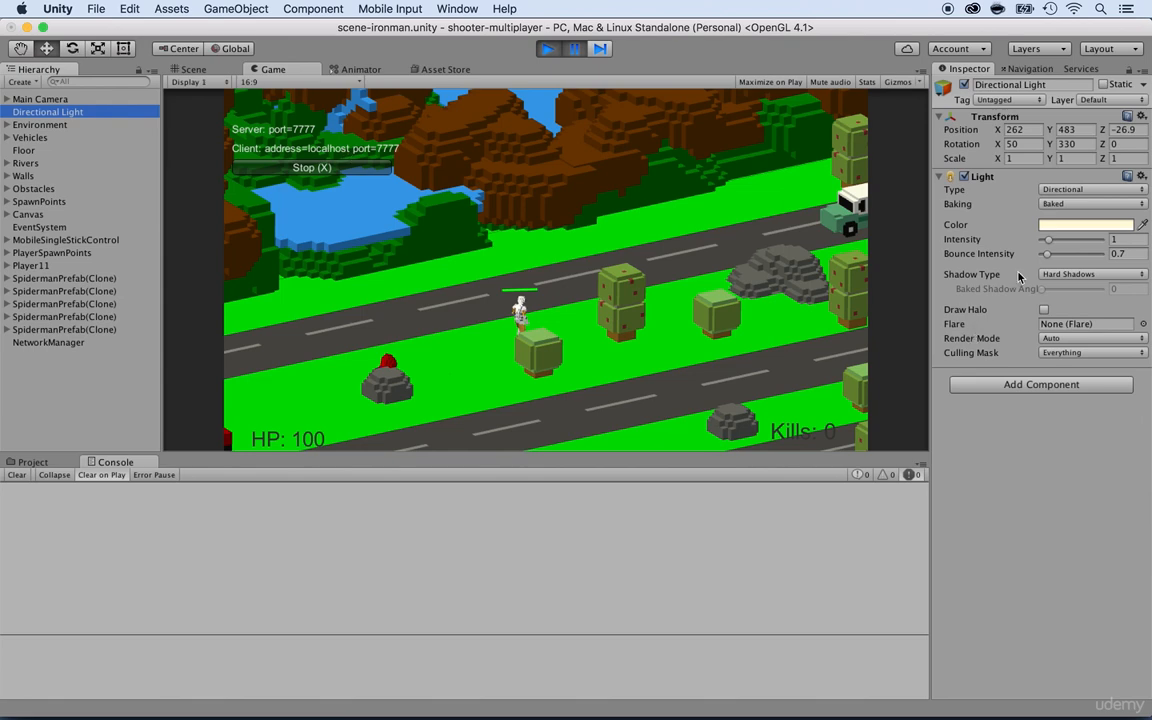